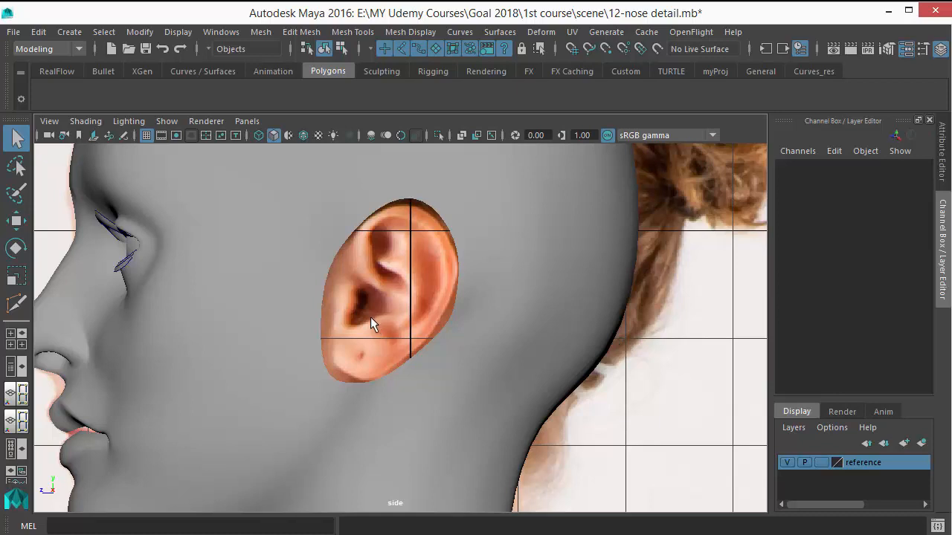
{"action": "mouse_move", "coordinate": [458, 283]}
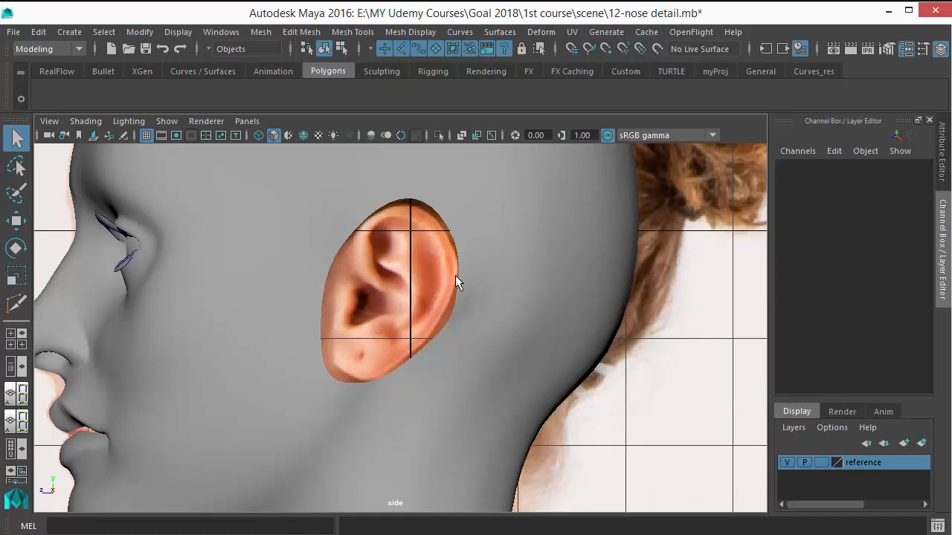
{"action": "mouse_move", "coordinate": [402, 311]}
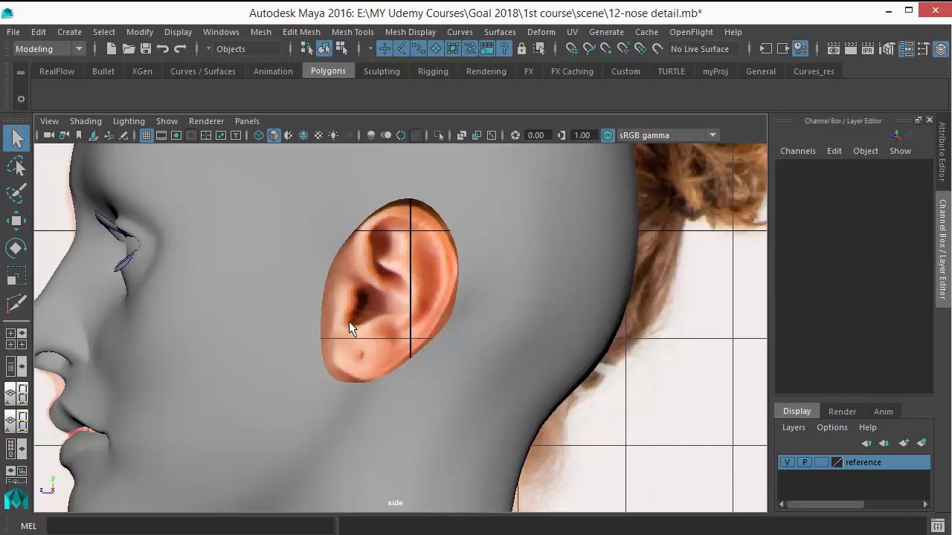
{"action": "mouse_move", "coordinate": [409, 364]}
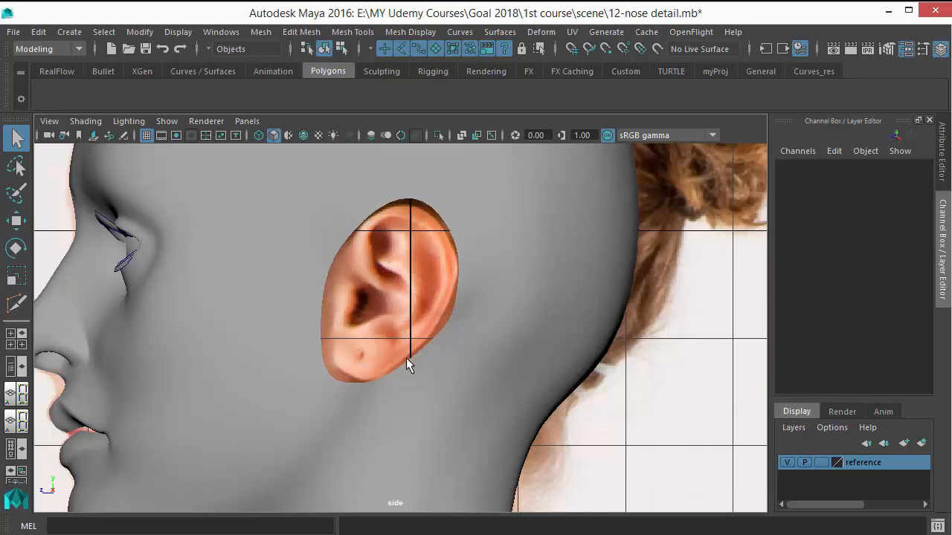
{"action": "mouse_move", "coordinate": [398, 299]}
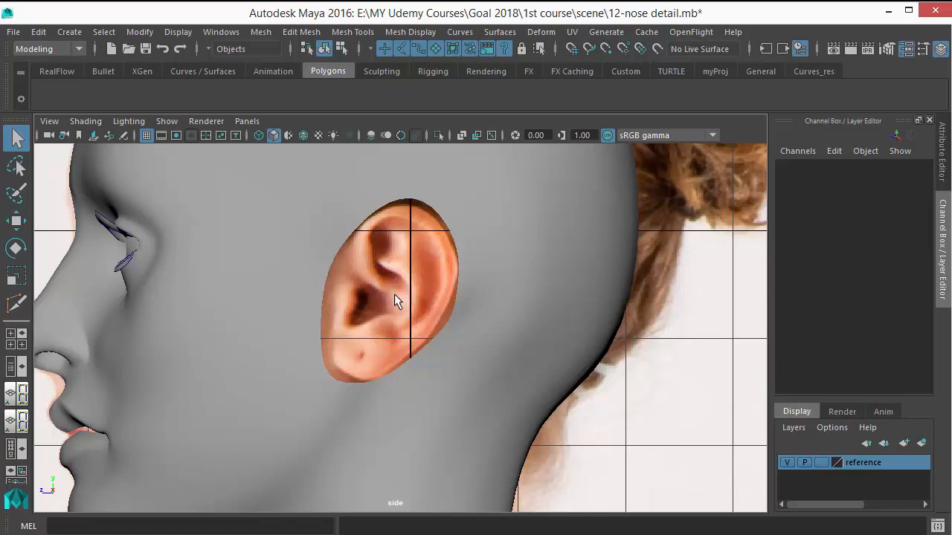
{"action": "mouse_move", "coordinate": [420, 334]}
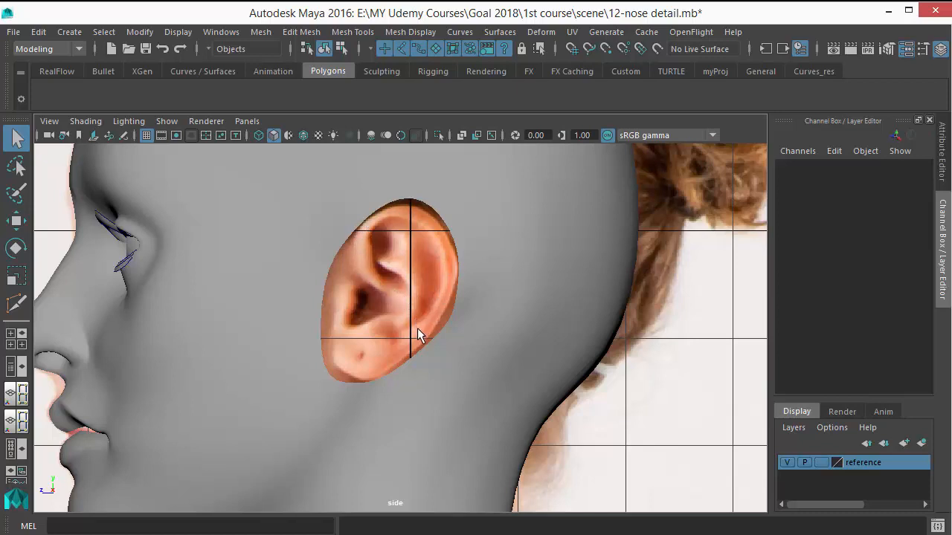
{"action": "mouse_move", "coordinate": [404, 301]}
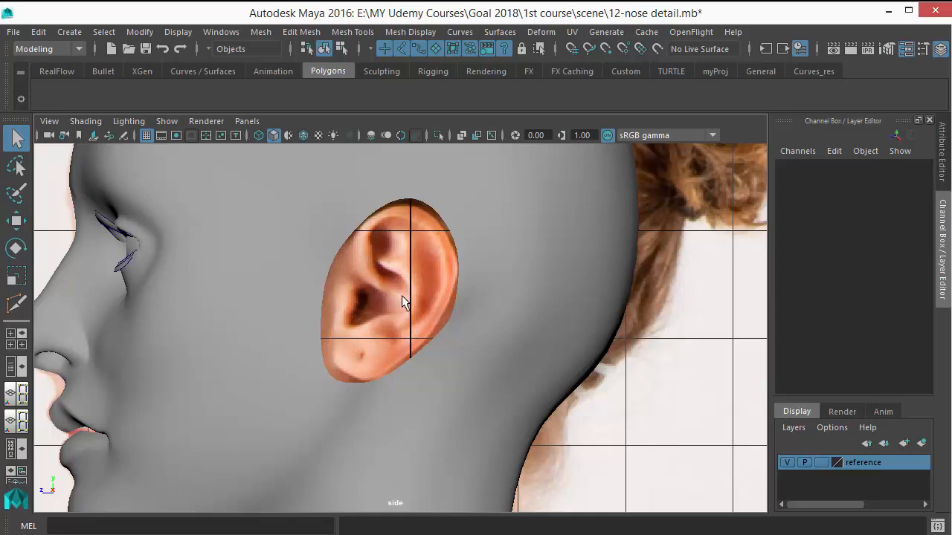
{"action": "mouse_move", "coordinate": [405, 348]}
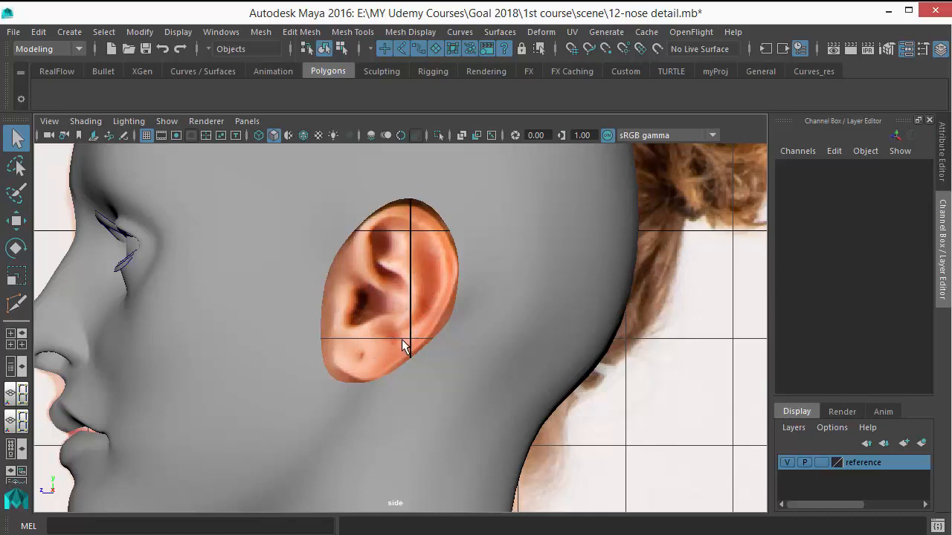
{"action": "mouse_move", "coordinate": [434, 237]}
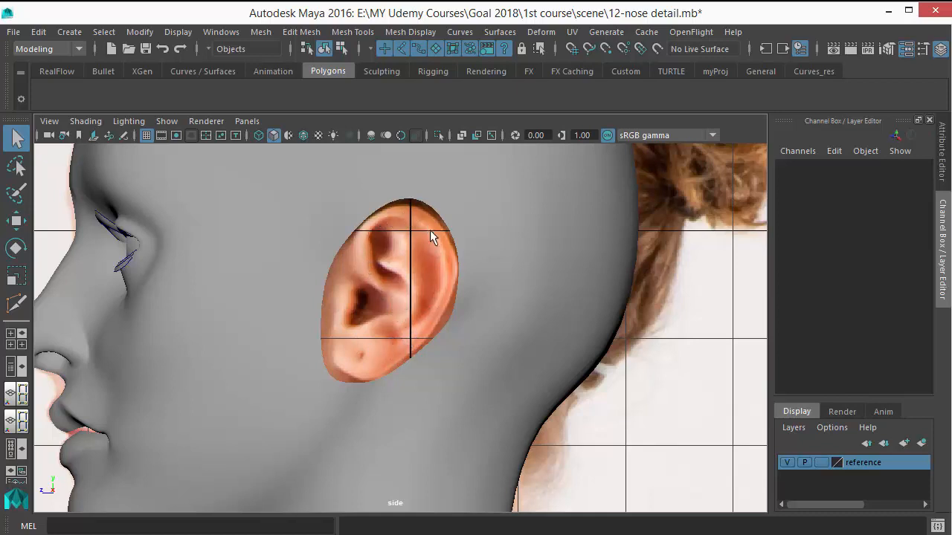
{"action": "mouse_move", "coordinate": [445, 269]}
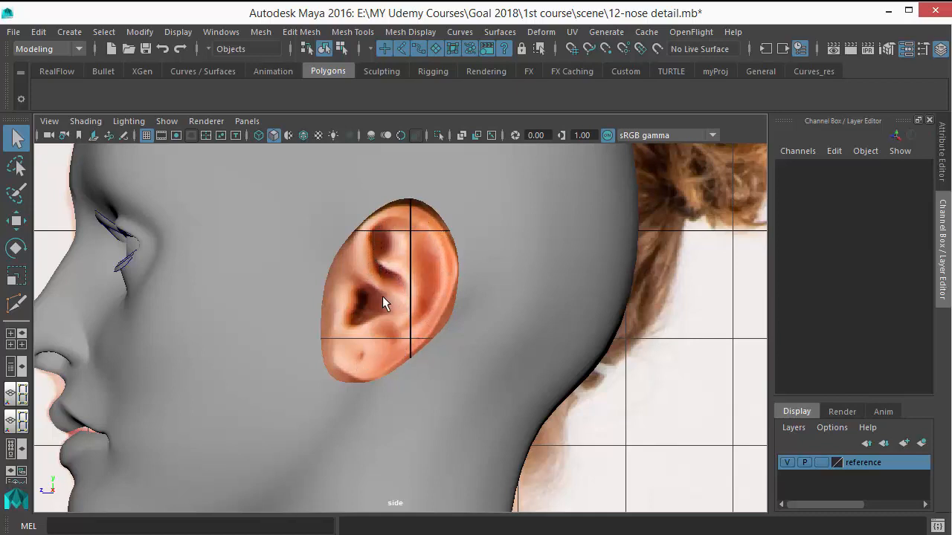
{"action": "mouse_move", "coordinate": [439, 326]}
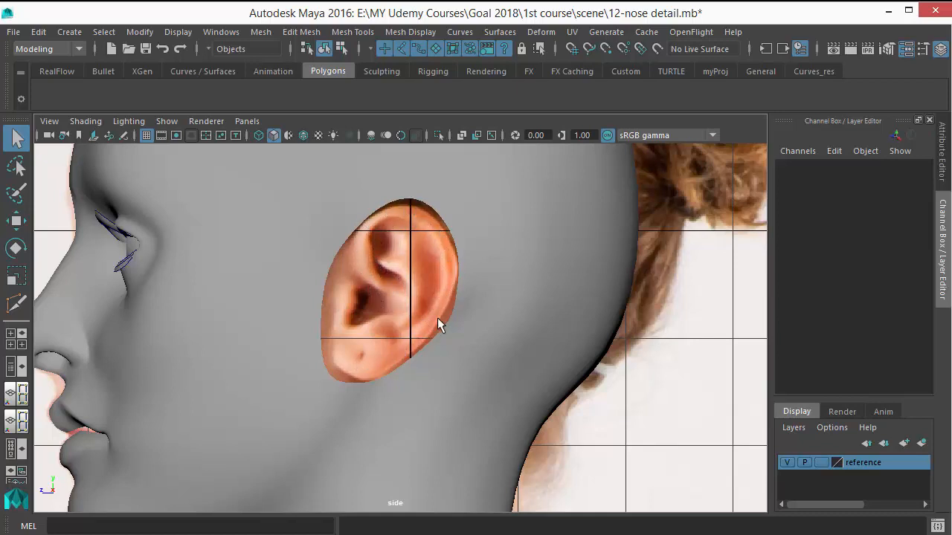
{"action": "mouse_move", "coordinate": [407, 231]}
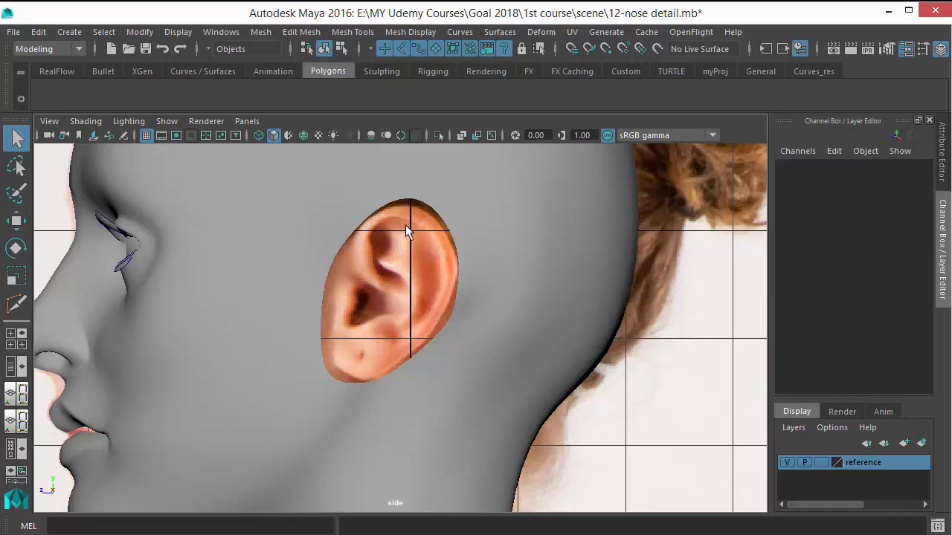
{"action": "mouse_move", "coordinate": [383, 328]}
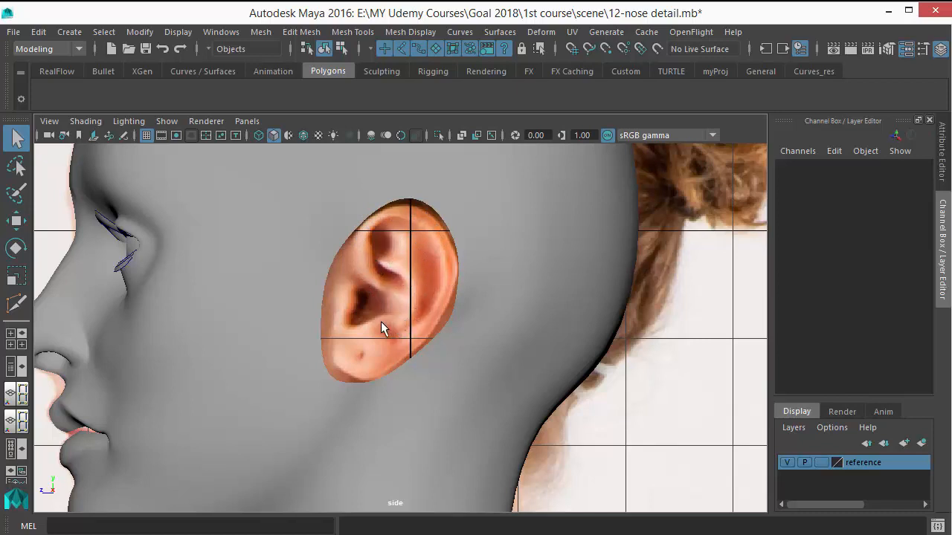
{"action": "mouse_move", "coordinate": [360, 284]}
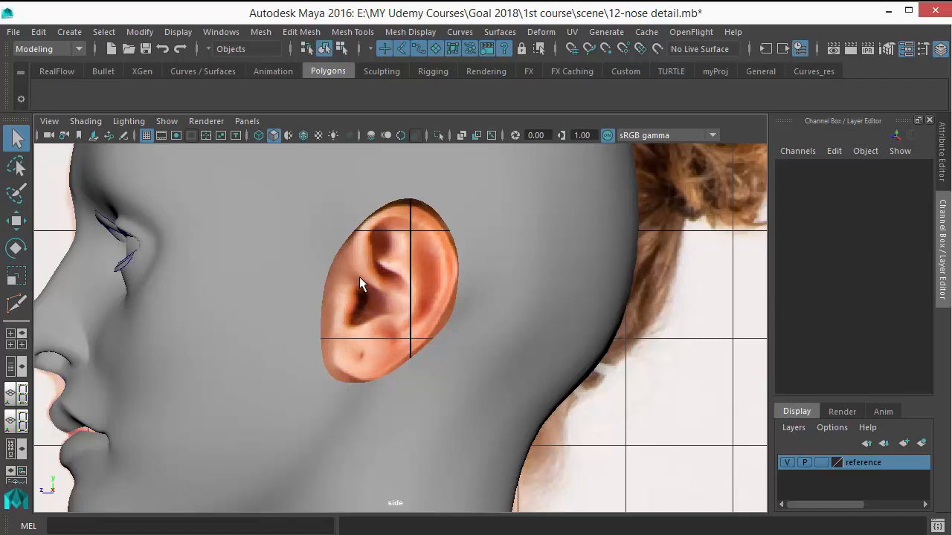
{"action": "mouse_move", "coordinate": [375, 283]}
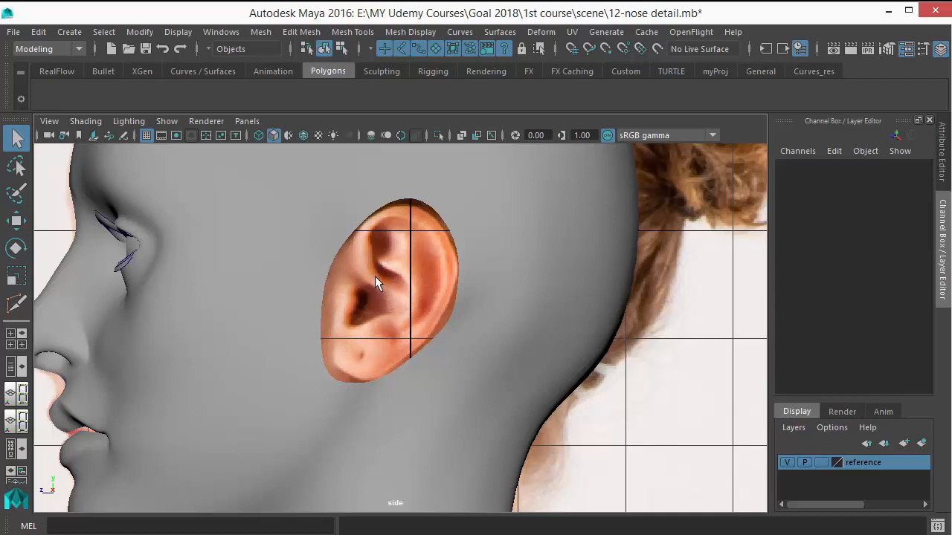
{"action": "mouse_move", "coordinate": [420, 348]}
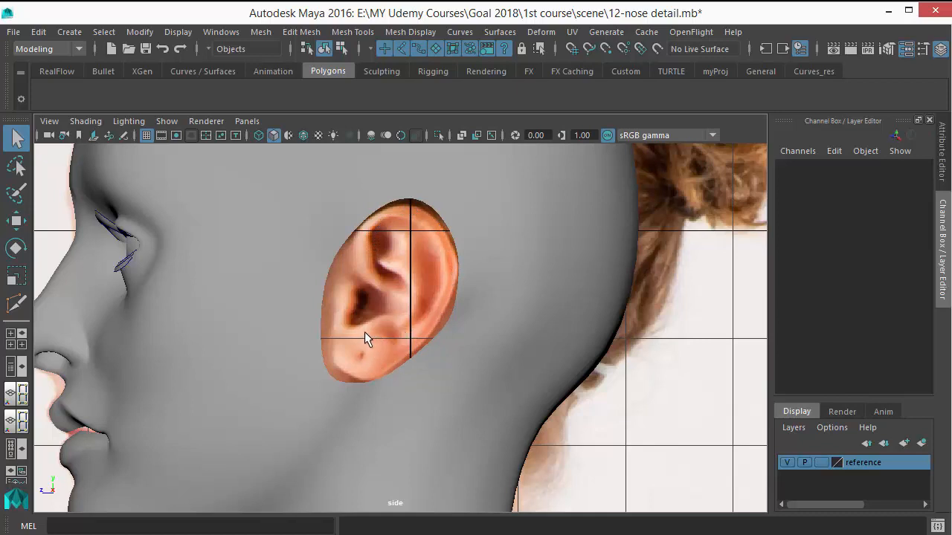
{"action": "mouse_move", "coordinate": [438, 232]}
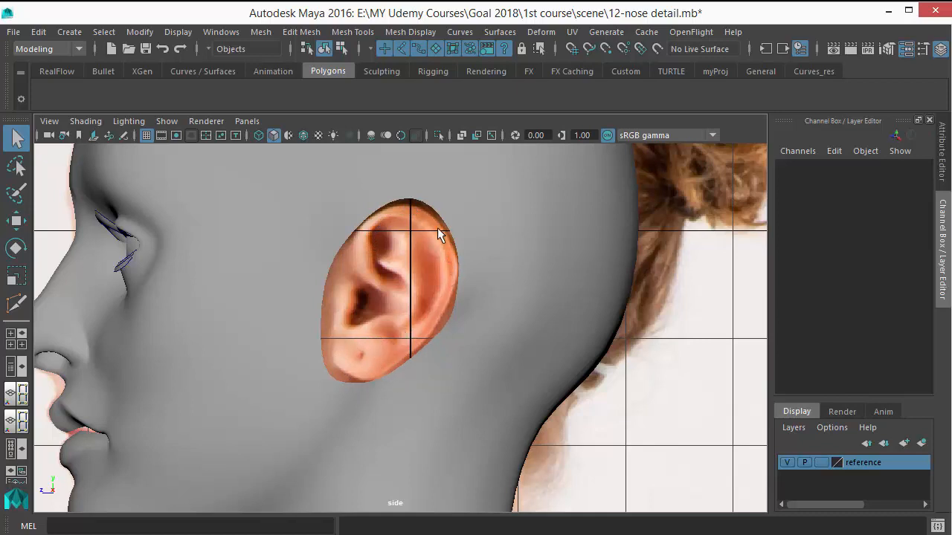
{"action": "mouse_move", "coordinate": [385, 259]}
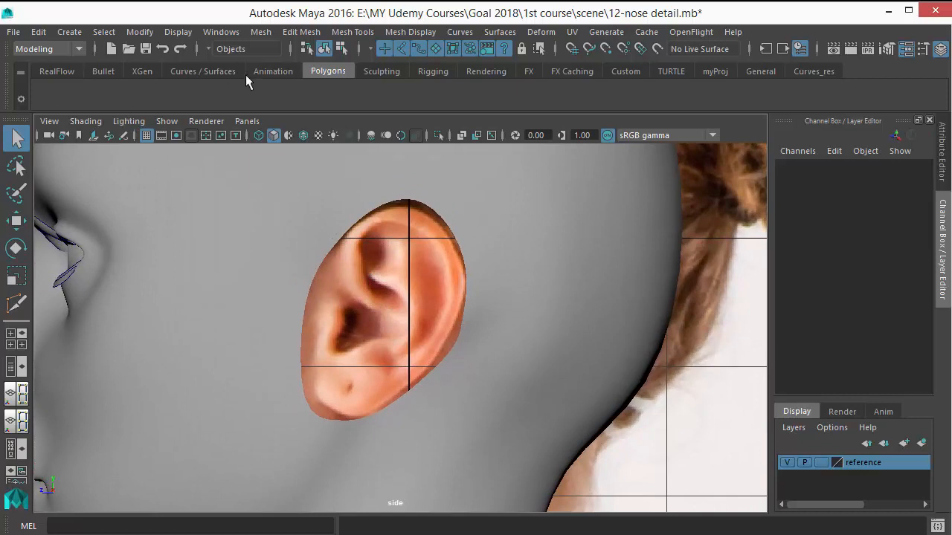
Create a polygon pipe and rotate it to face the side view over the ear
{"action": "left_click", "coordinate": [69, 31]}
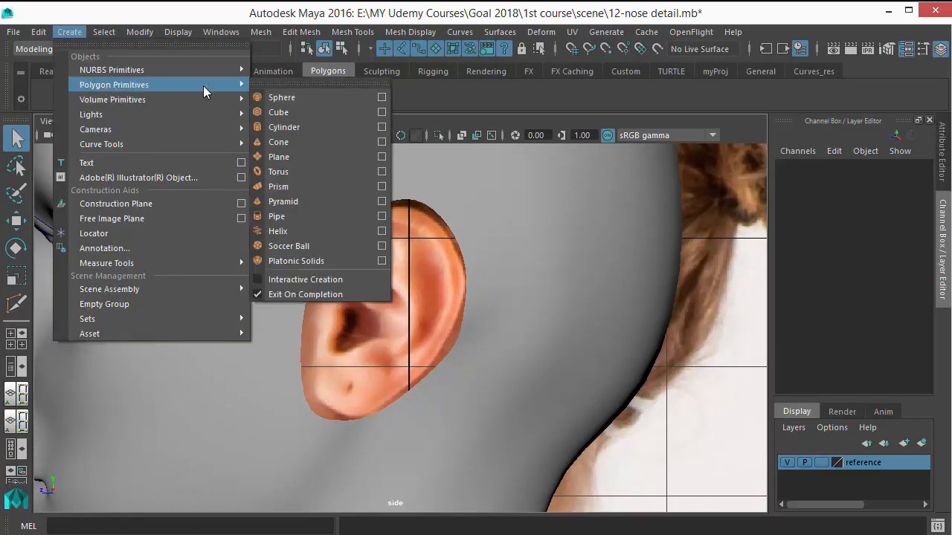
{"action": "mouse_move", "coordinate": [278, 171]}
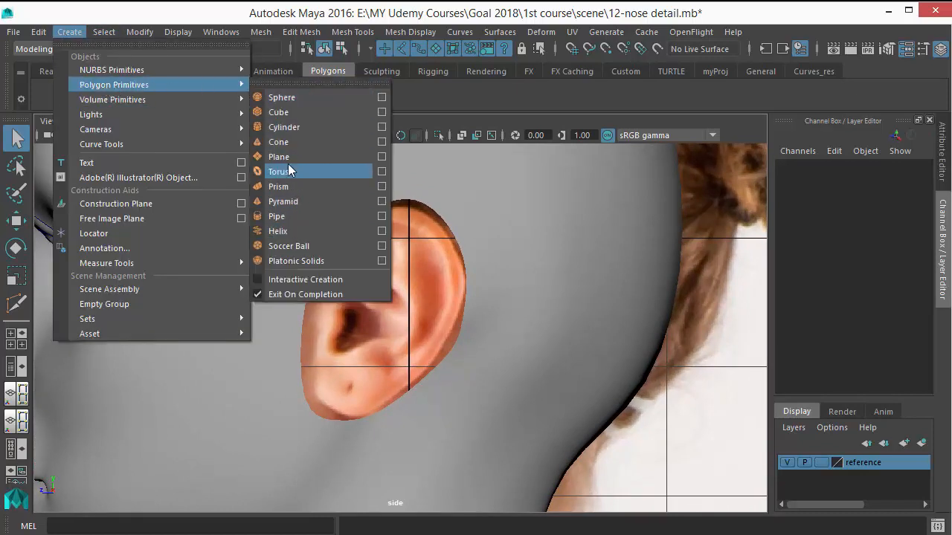
{"action": "mouse_move", "coordinate": [294, 201]}
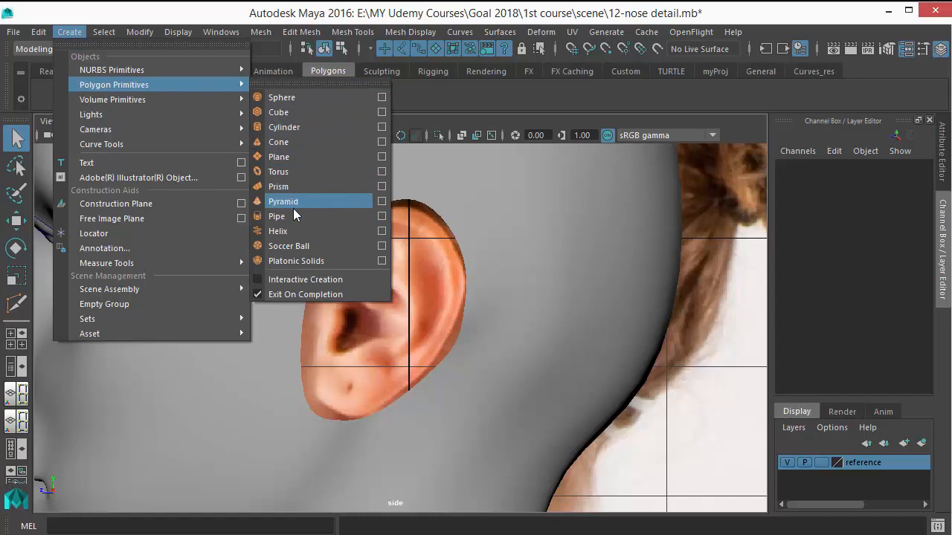
{"action": "left_click", "coordinate": [276, 217]}
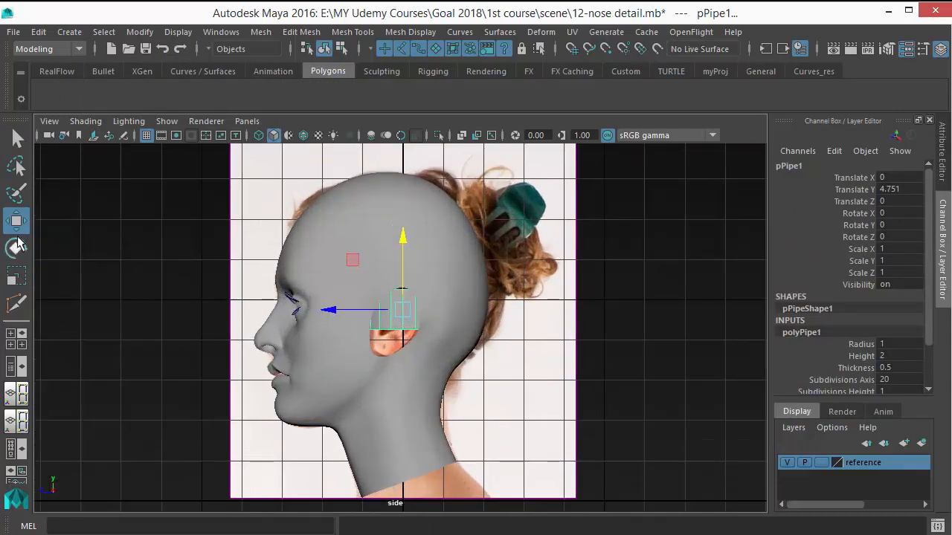
{"action": "left_click", "coordinate": [16, 249]}
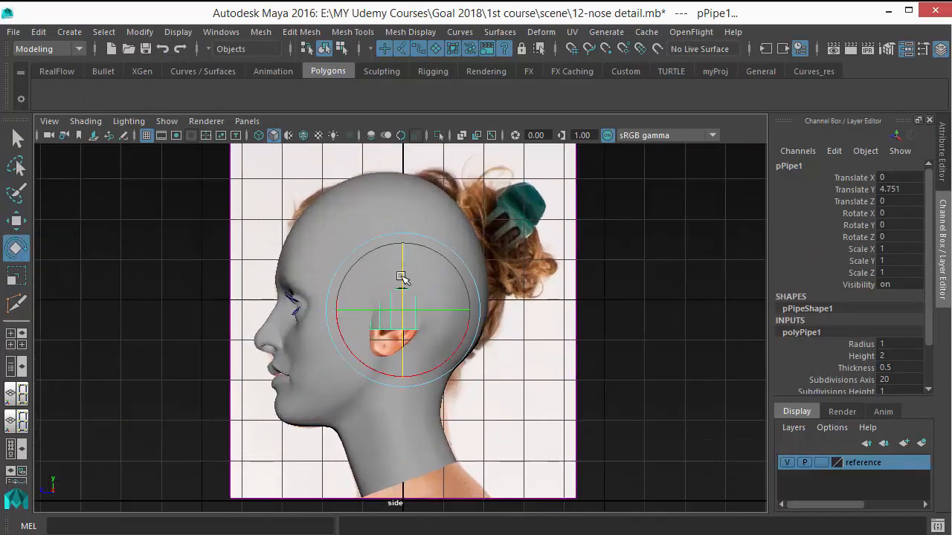
{"action": "left_click_drag", "start_coordinate": [402, 268], "coordinate": [386, 327]}
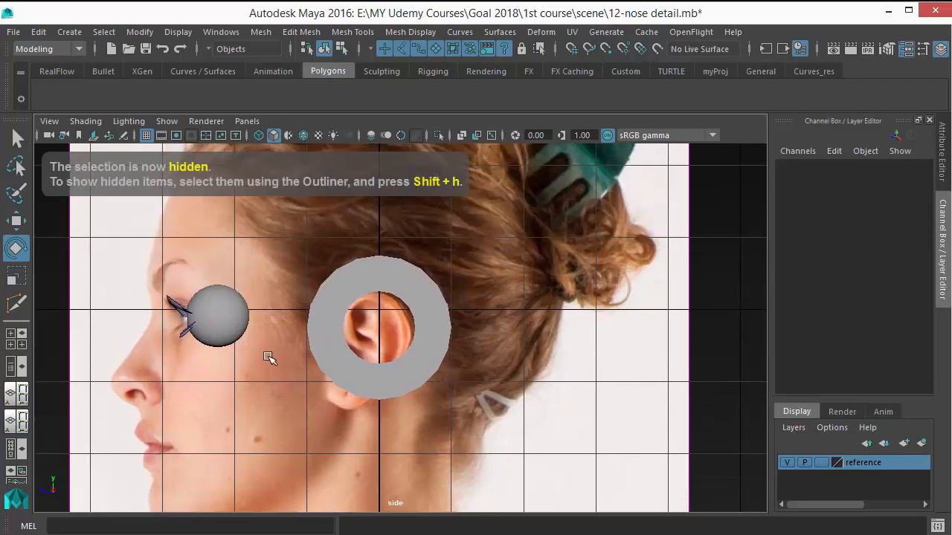
Give the pipe 12 subdivisions and drag its height down to a thin ring
{"action": "left_click", "coordinate": [379, 327]}
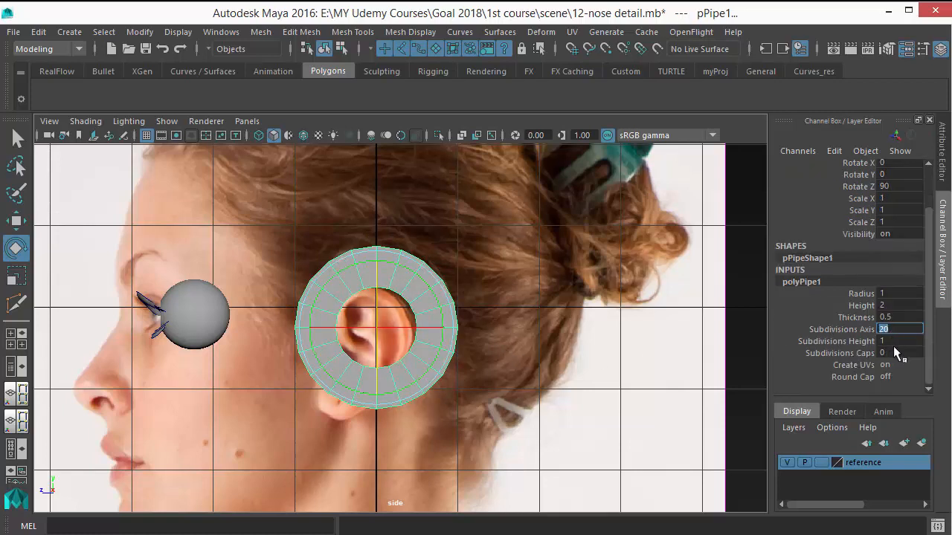
{"action": "type", "text": "12"}
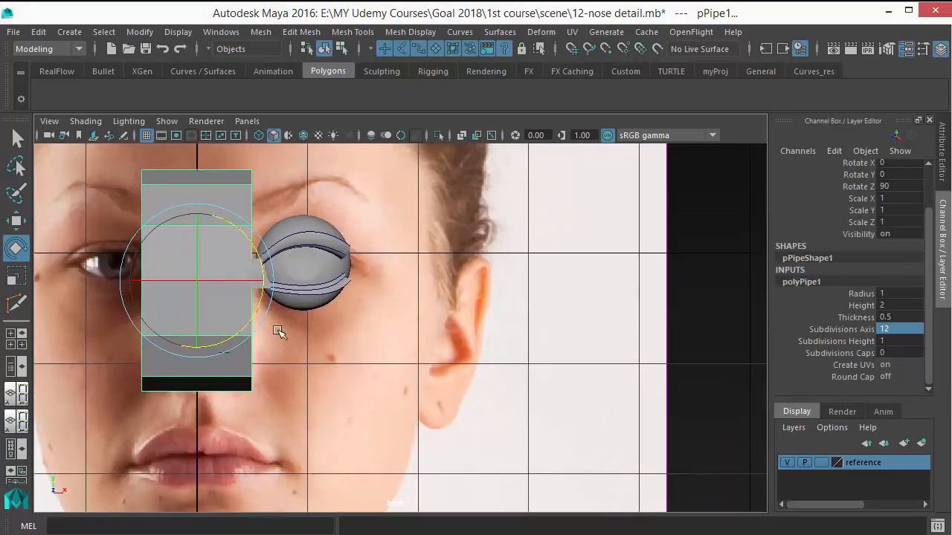
{"action": "left_click_drag", "start_coordinate": [276, 331], "coordinate": [479, 327]}
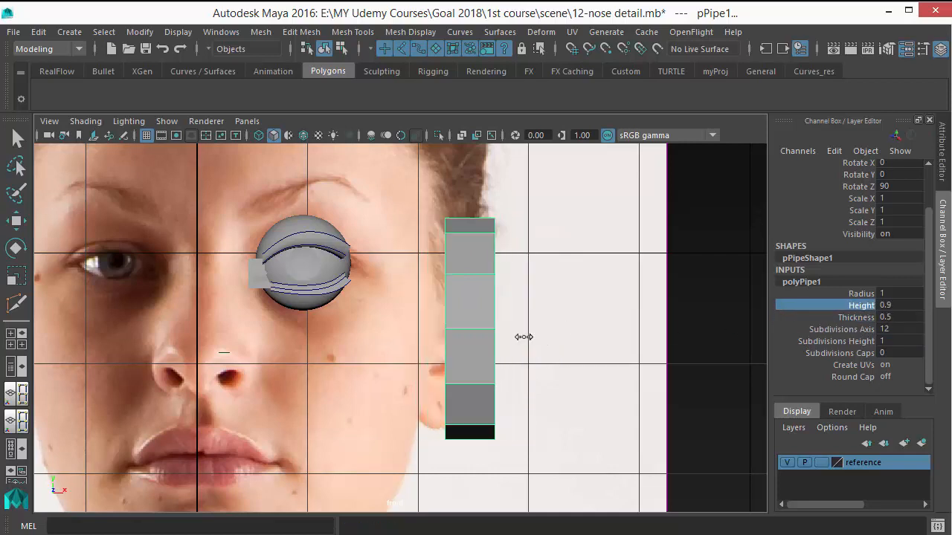
{"action": "left_click_drag", "start_coordinate": [525, 337], "coordinate": [518, 346]}
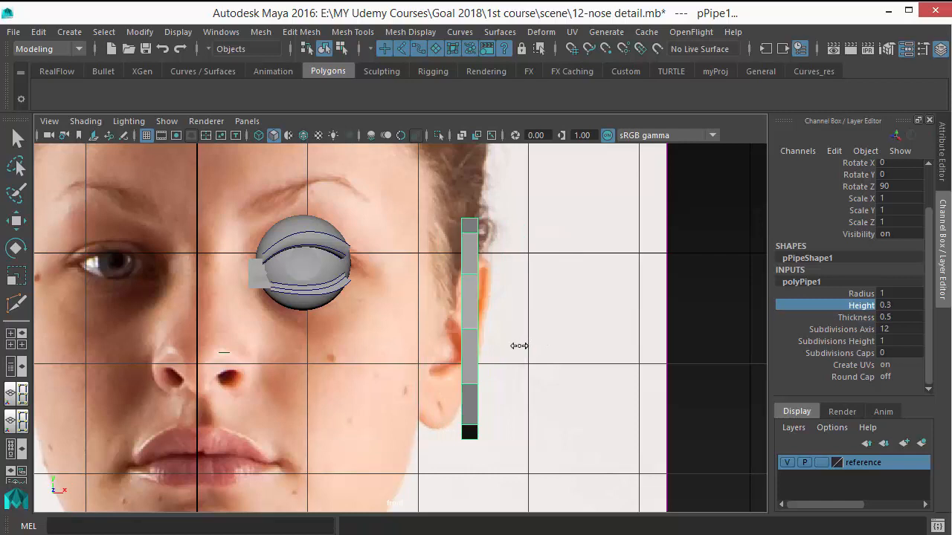
{"action": "left_click_drag", "start_coordinate": [518, 346], "coordinate": [520, 368]}
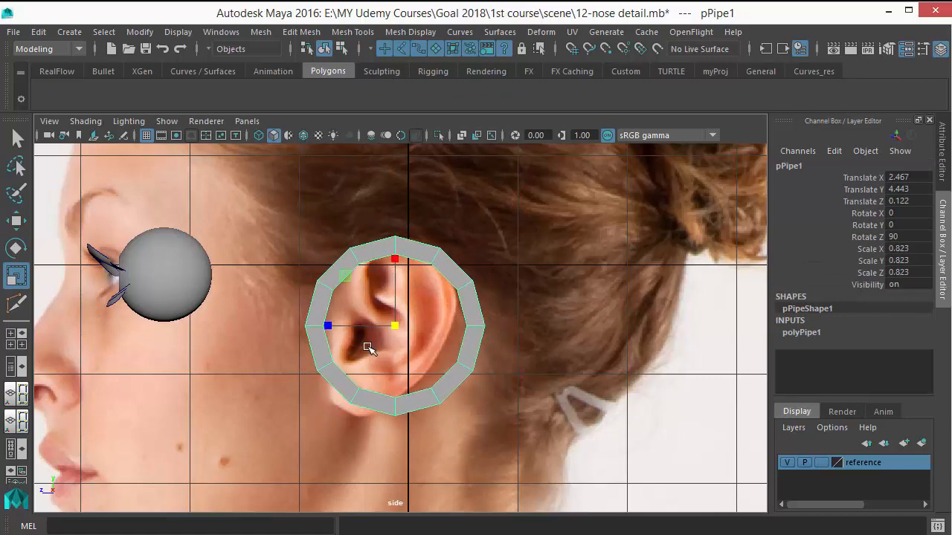
Switch the ring pipe into face component mode
{"action": "left_click", "coordinate": [483, 381]}
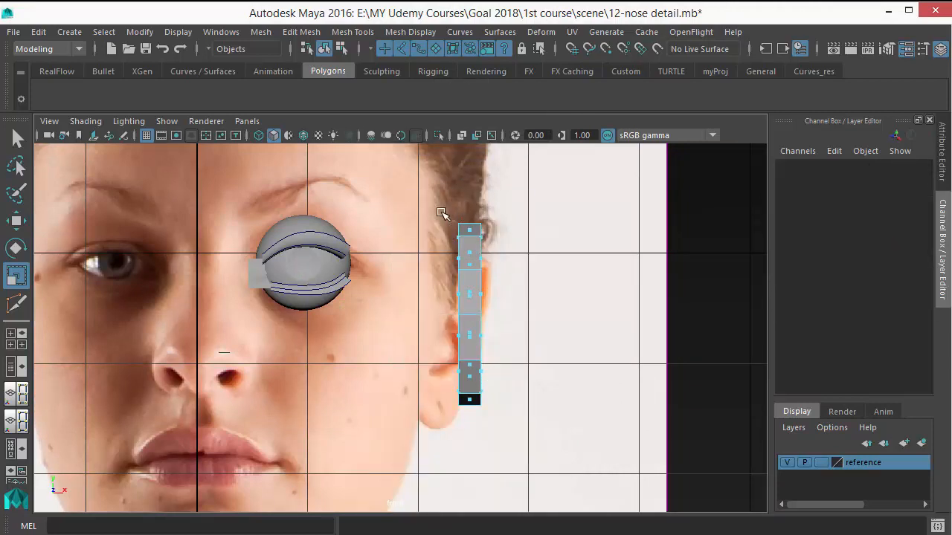
{"action": "mouse_move", "coordinate": [465, 428]}
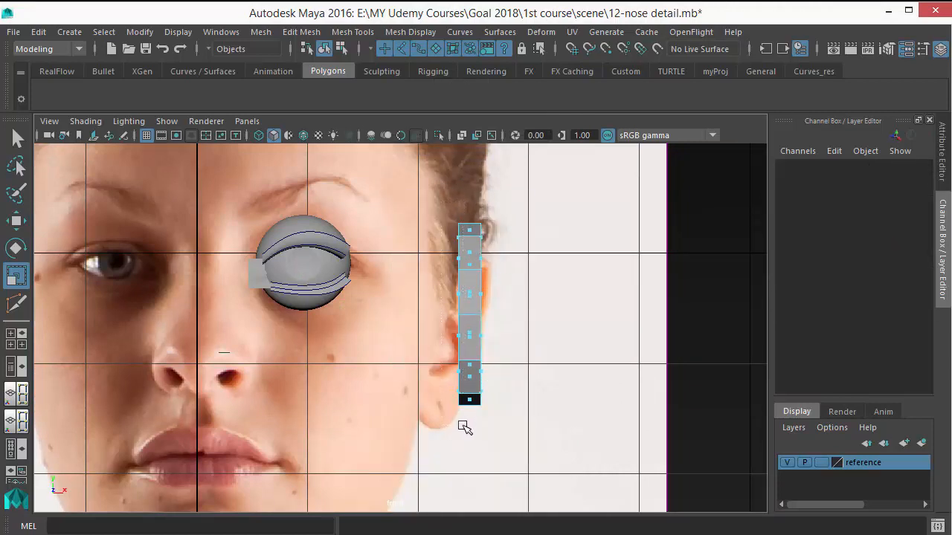
{"action": "mouse_move", "coordinate": [483, 423]}
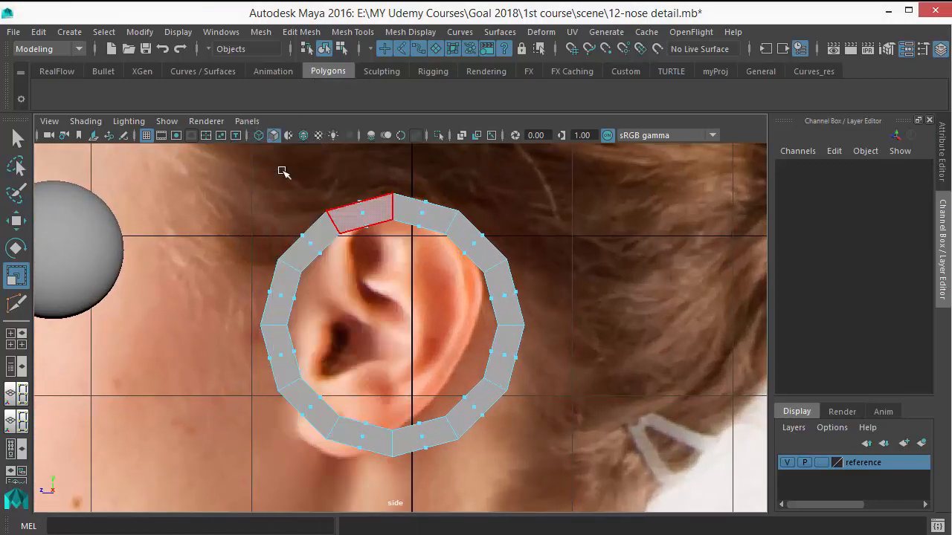
Remove the upper ring faces and move points along the inner ridge and upper rim
{"action": "left_click", "coordinate": [252, 352]}
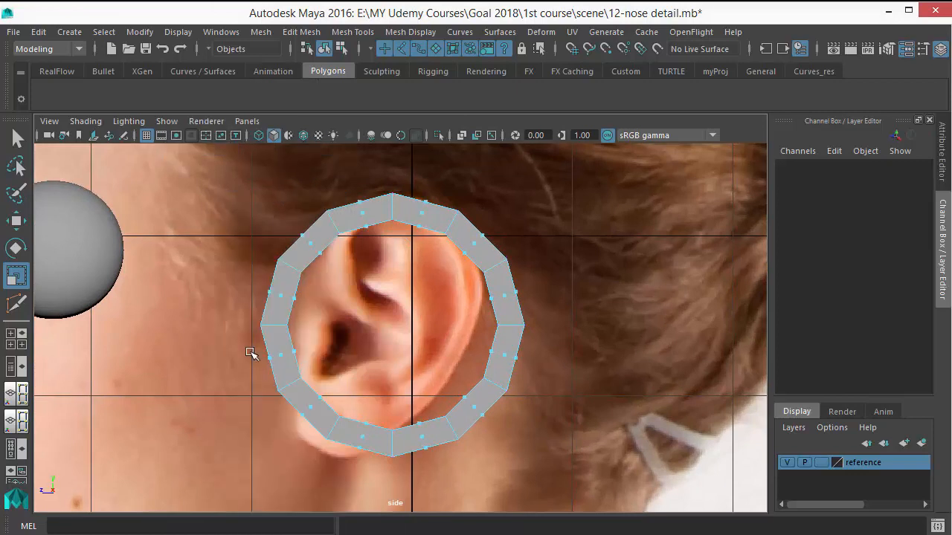
{"action": "left_click", "coordinate": [281, 353]}
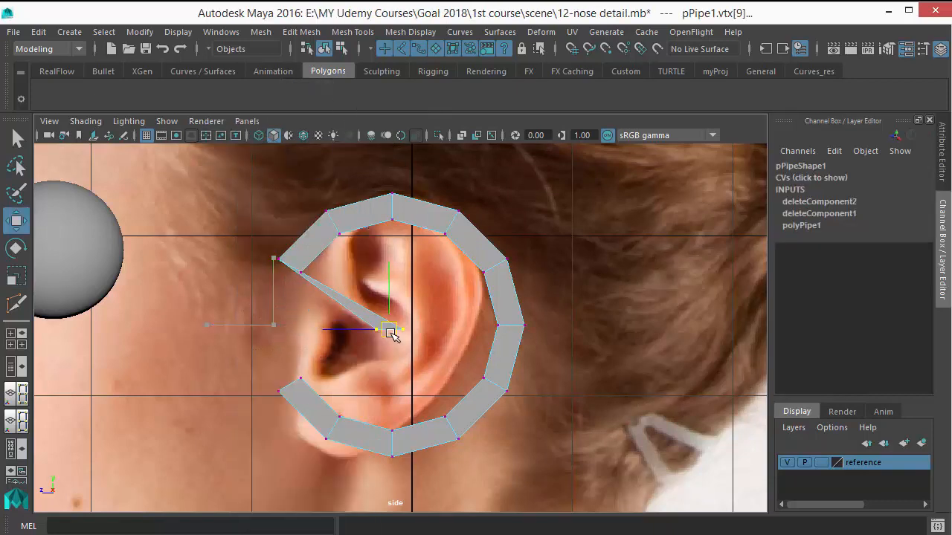
{"action": "left_click_drag", "start_coordinate": [392, 329], "coordinate": [301, 275]}
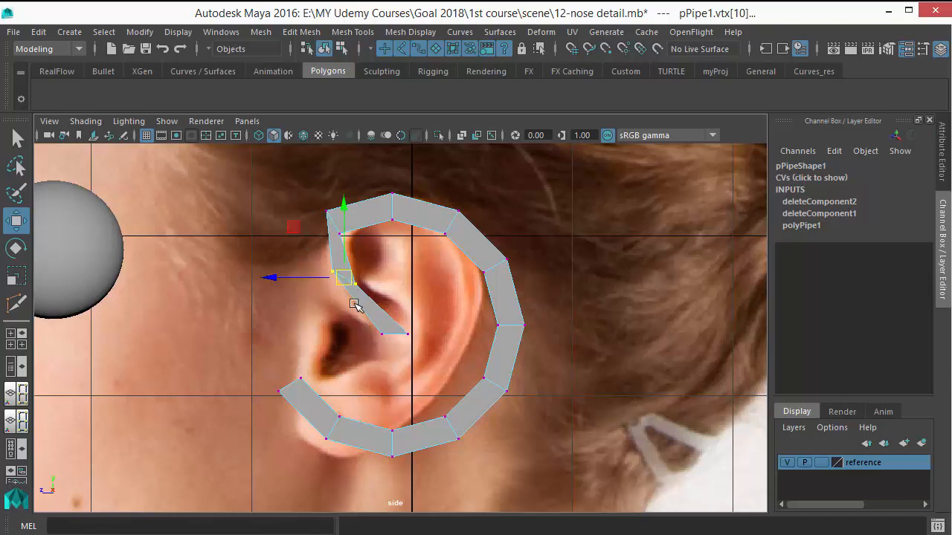
{"action": "left_click", "coordinate": [17, 248]}
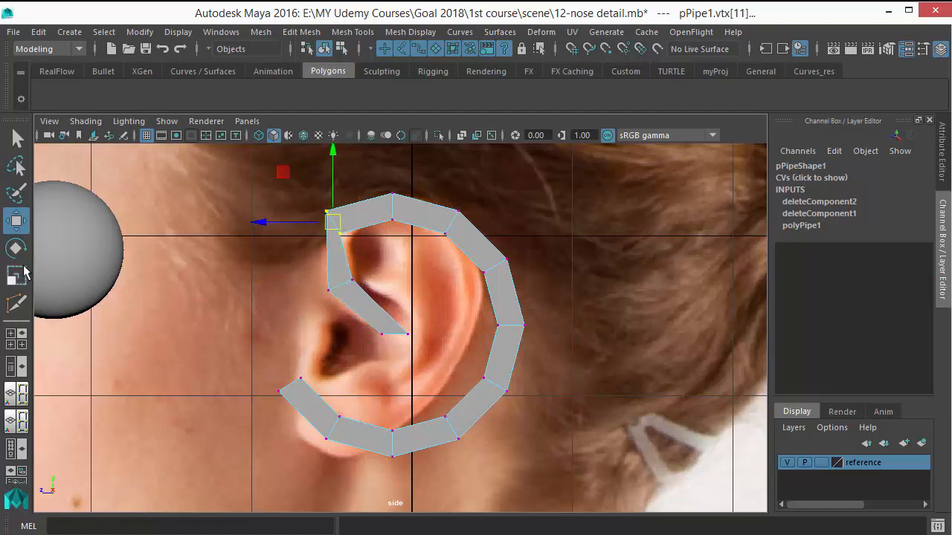
{"action": "left_click", "coordinate": [17, 247]}
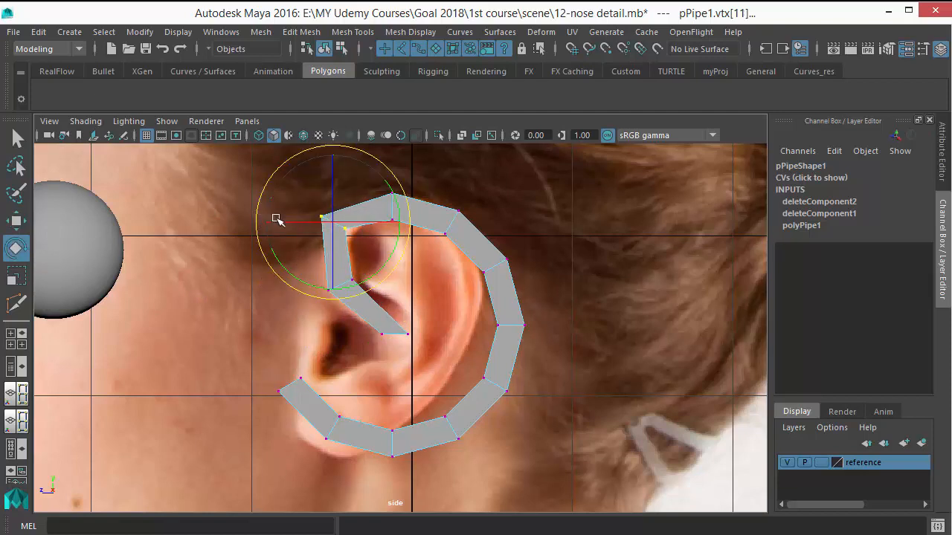
{"action": "left_click", "coordinate": [17, 220]}
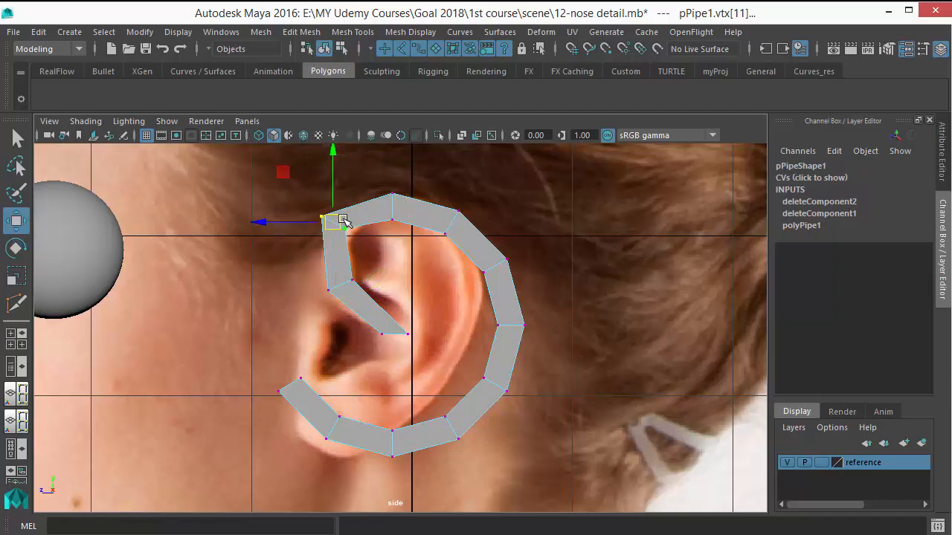
{"action": "left_click_drag", "start_coordinate": [333, 222], "coordinate": [393, 207]}
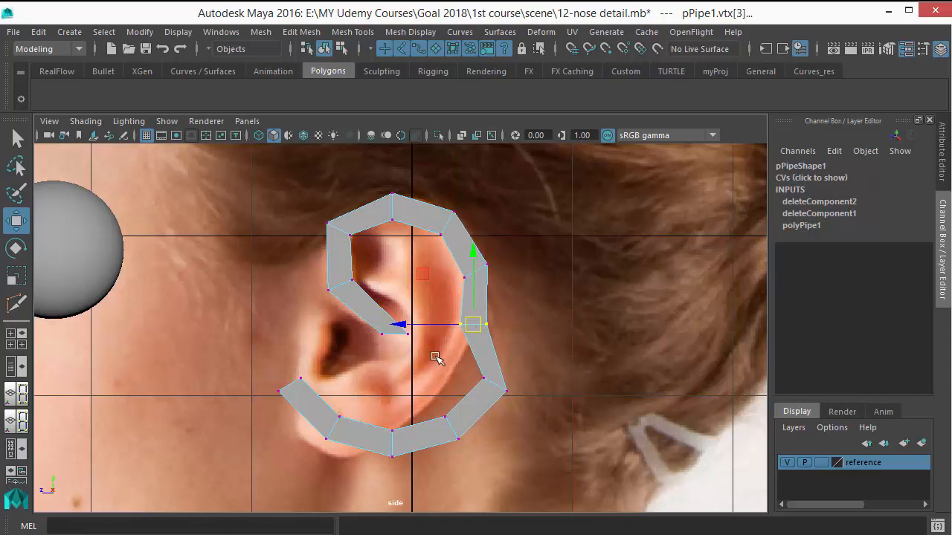
{"action": "mouse_move", "coordinate": [467, 145]}
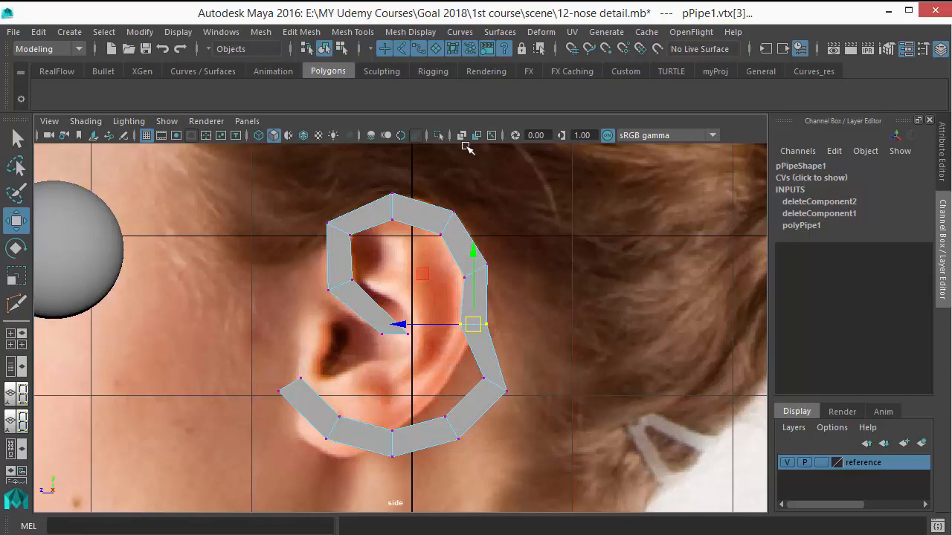
Enable X-Ray shading, move vertices onto the earlobe and rim, then return to Object mode
{"action": "left_click", "coordinate": [85, 120]}
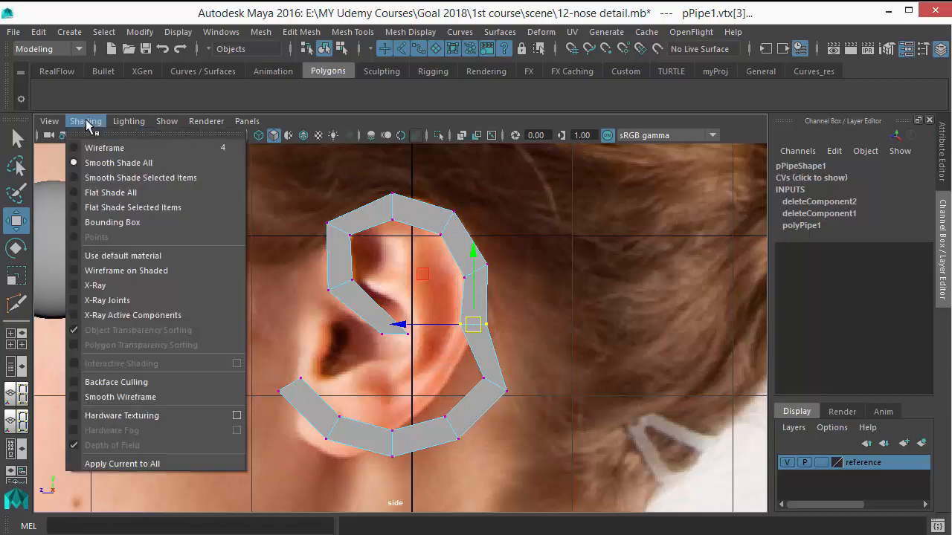
{"action": "mouse_move", "coordinate": [107, 300]}
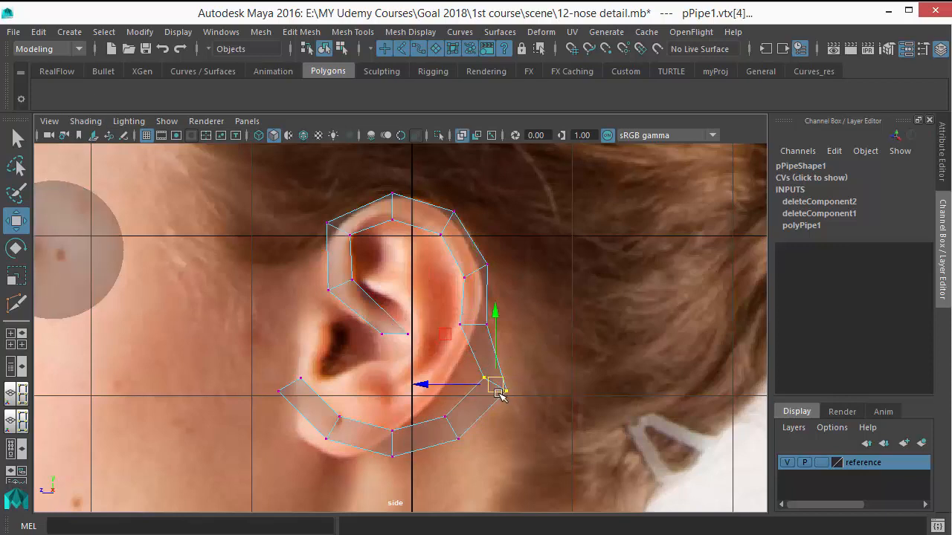
{"action": "left_click_drag", "start_coordinate": [494, 390], "coordinate": [441, 369]}
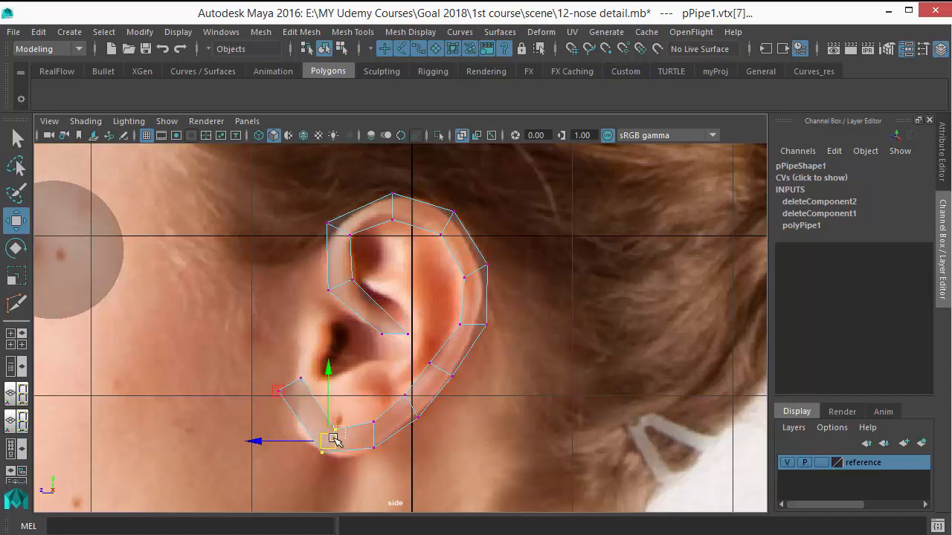
{"action": "left_click_drag", "start_coordinate": [329, 439], "coordinate": [342, 394]}
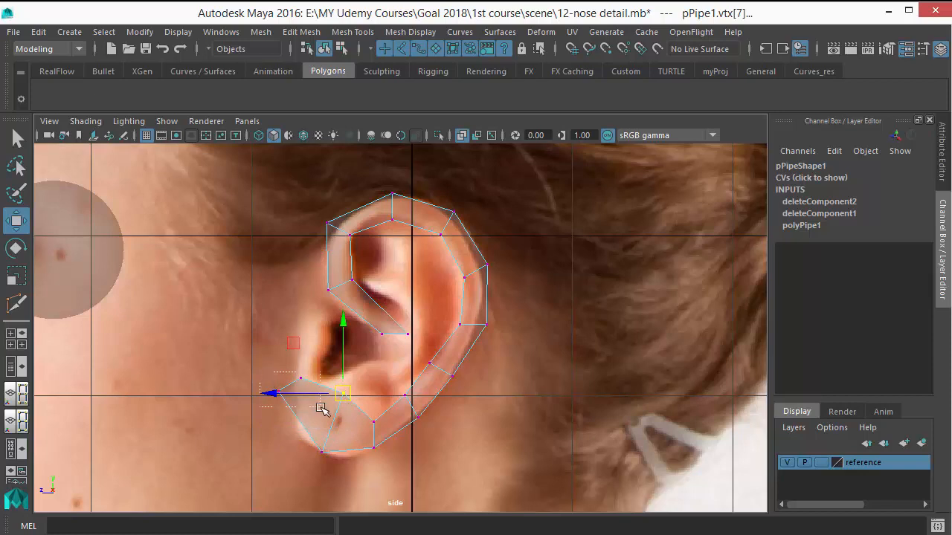
{"action": "left_click_drag", "start_coordinate": [342, 392], "coordinate": [294, 403]}
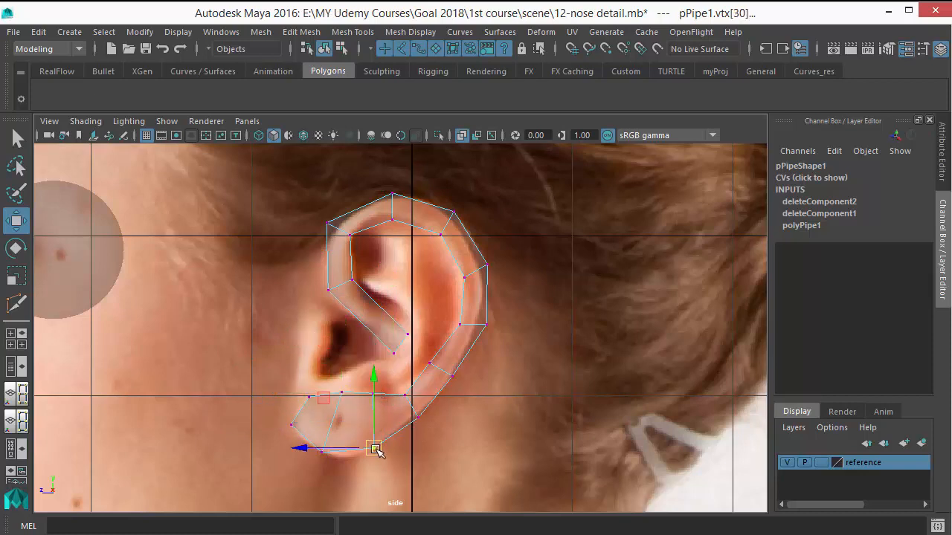
{"action": "left_click_drag", "start_coordinate": [374, 447], "coordinate": [361, 456]}
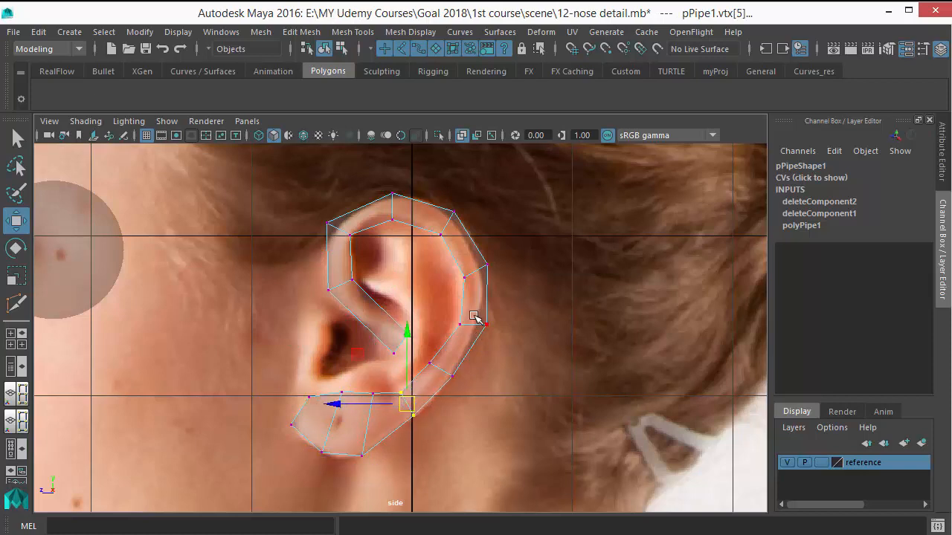
{"action": "left_click", "coordinate": [475, 319]}
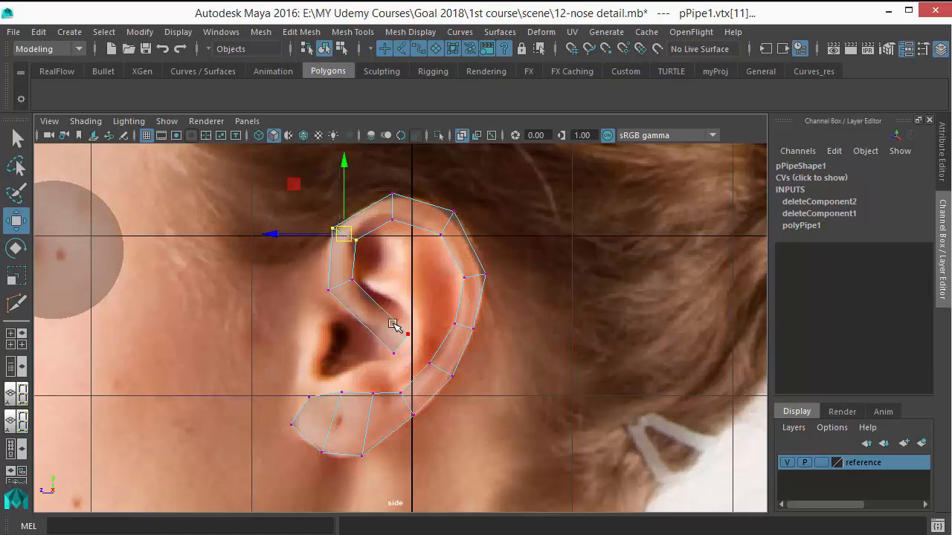
{"action": "right_click", "coordinate": [394, 326]}
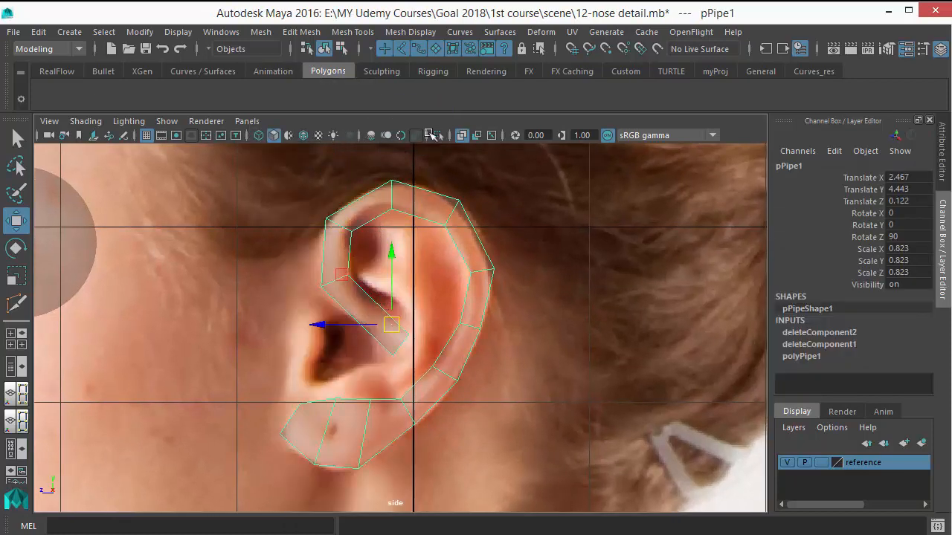
Insert an edge loop along the ear strip with Insert Edge Loop
{"action": "left_click", "coordinate": [352, 32]}
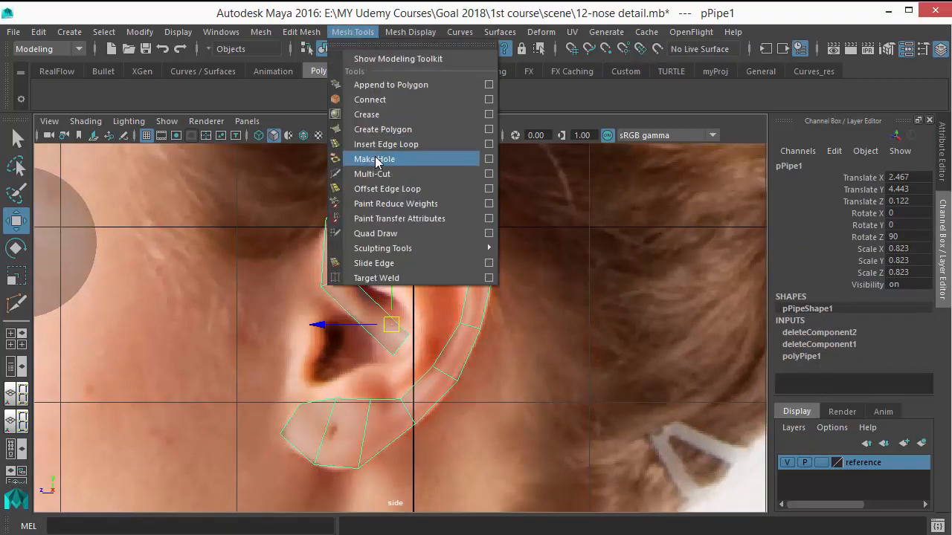
{"action": "left_click", "coordinate": [372, 173]}
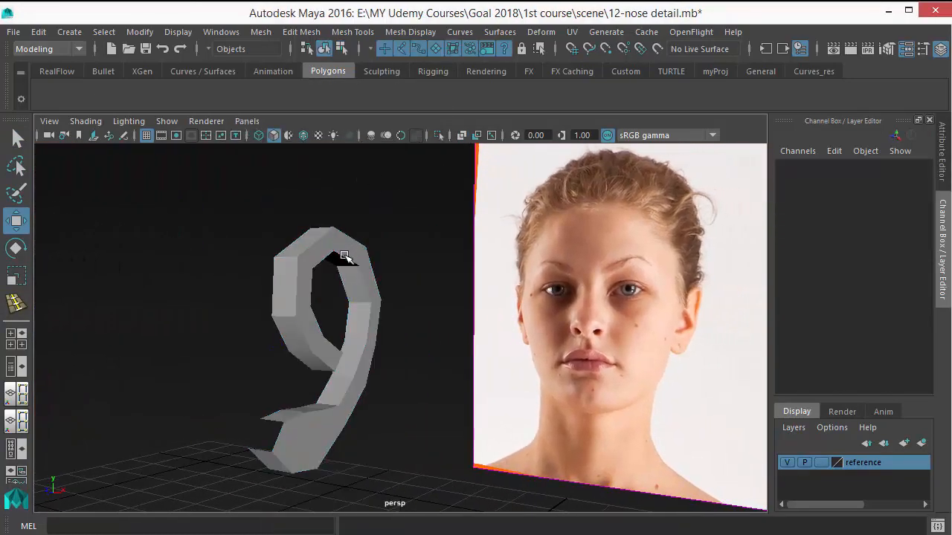
{"action": "left_click", "coordinate": [327, 335]}
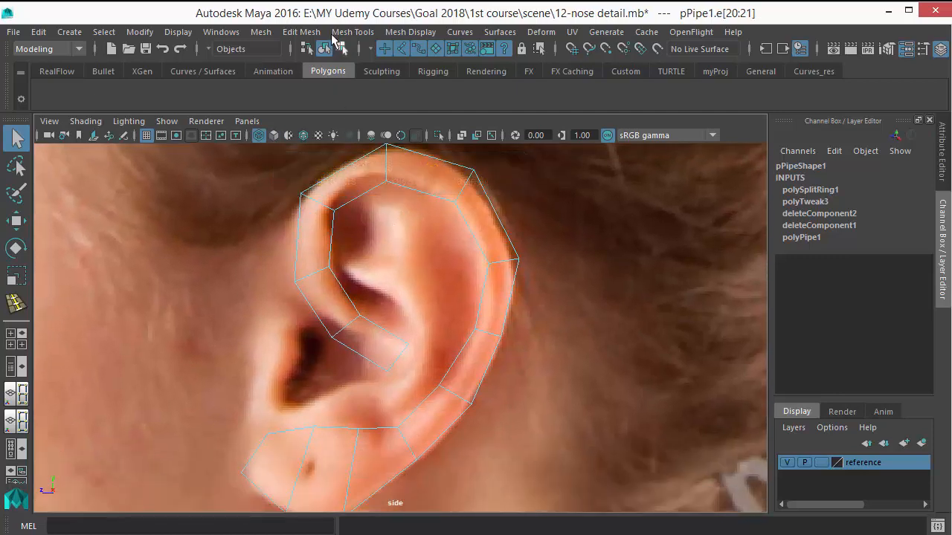
Extrude the border edges and pull them along the inner ridge
{"action": "left_click", "coordinate": [301, 32]}
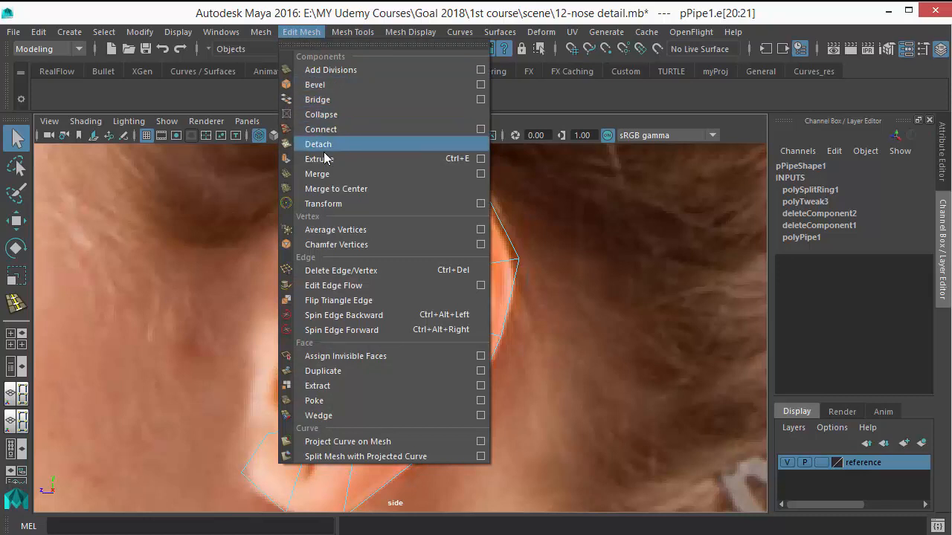
{"action": "left_click", "coordinate": [318, 159]}
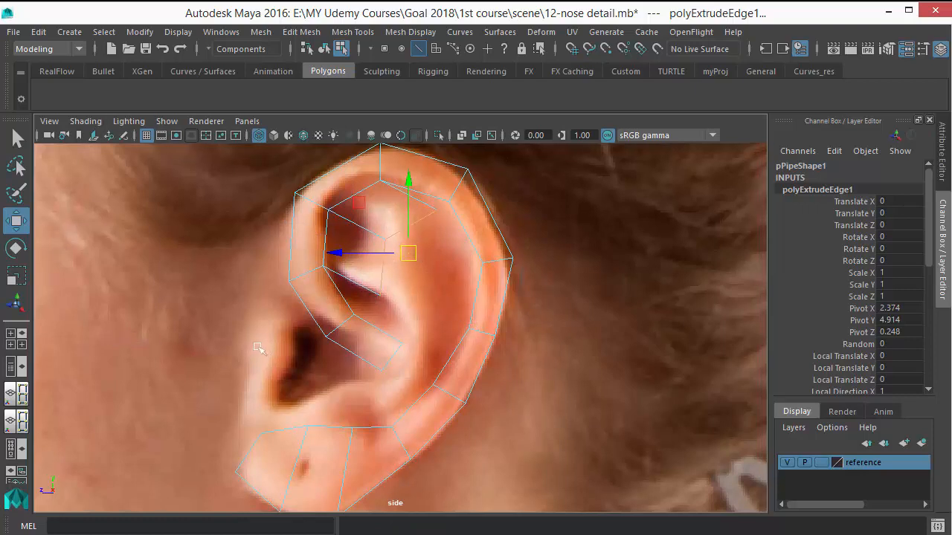
{"action": "left_click", "coordinate": [301, 31]}
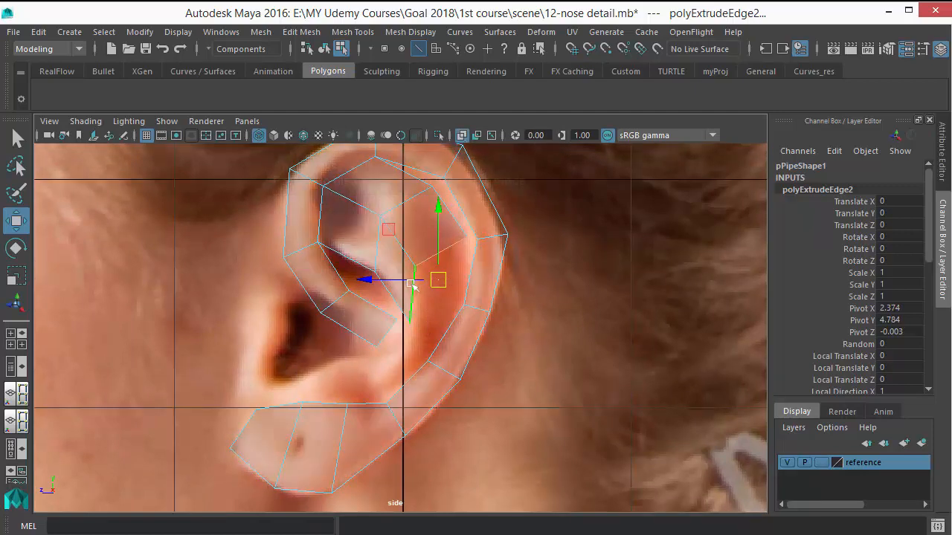
{"action": "key", "text": "5"}
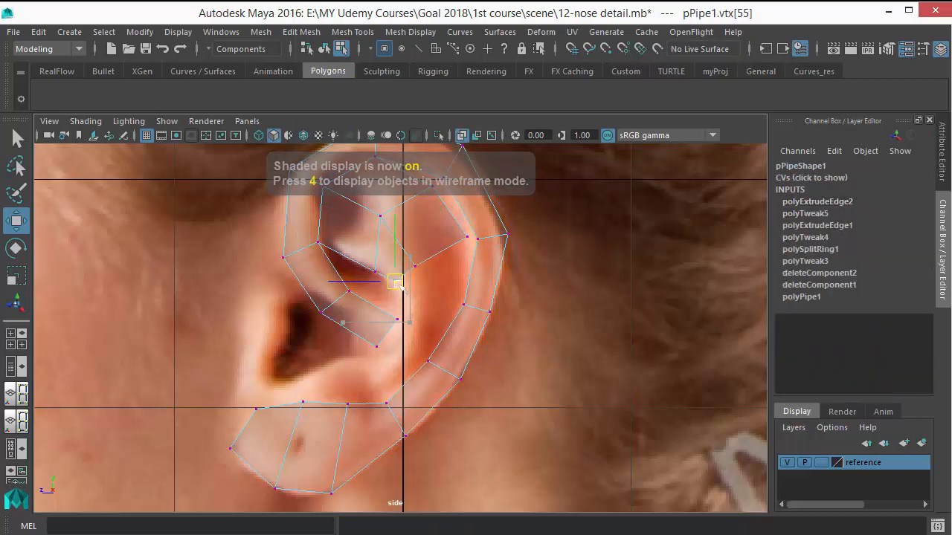
{"action": "left_click_drag", "start_coordinate": [394, 281], "coordinate": [354, 264]}
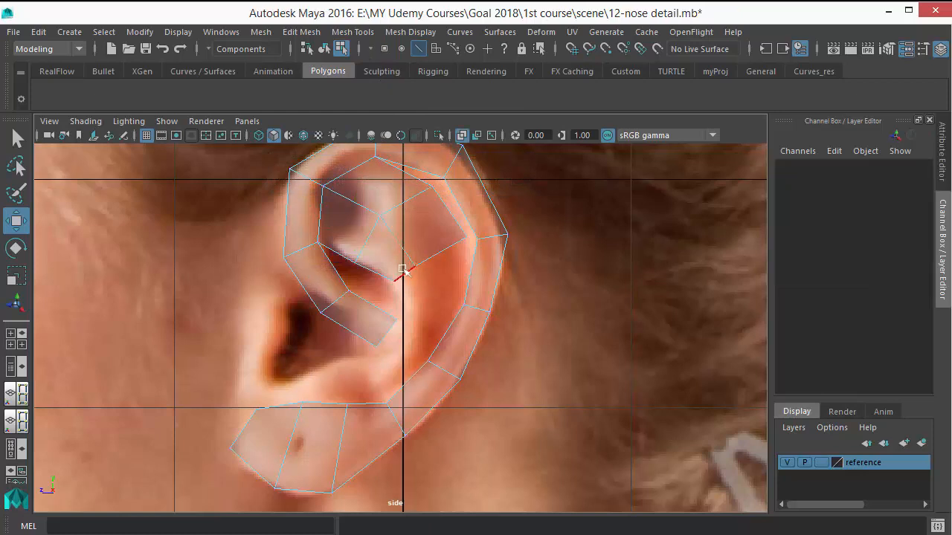
Move and rotate further extruded edges to follow the ridge curve beside the opening
{"action": "left_click", "coordinate": [406, 275]}
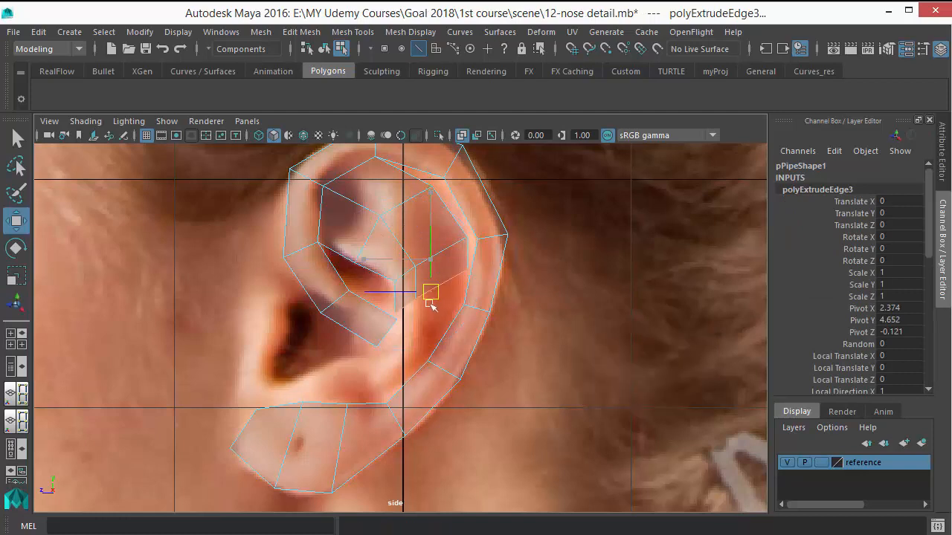
{"action": "left_click", "coordinate": [16, 247]}
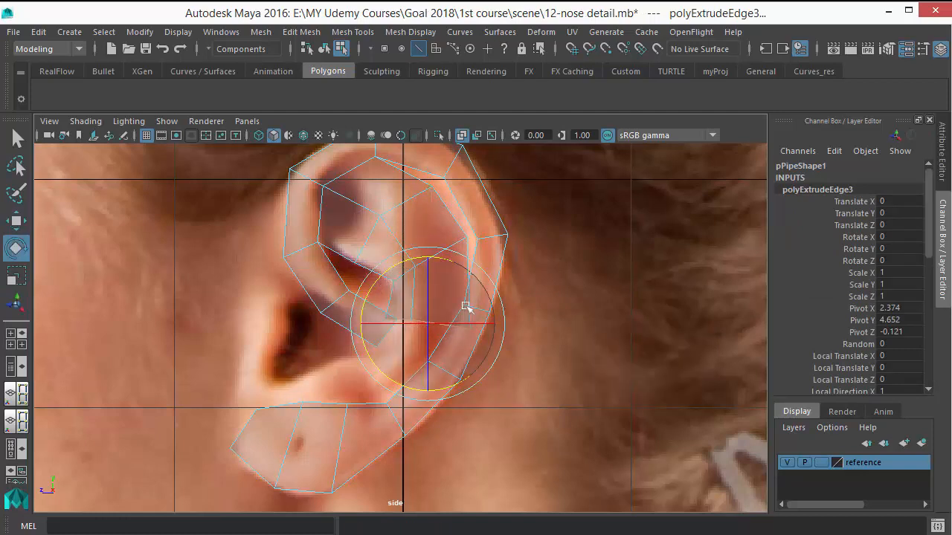
{"action": "left_click", "coordinate": [17, 221]}
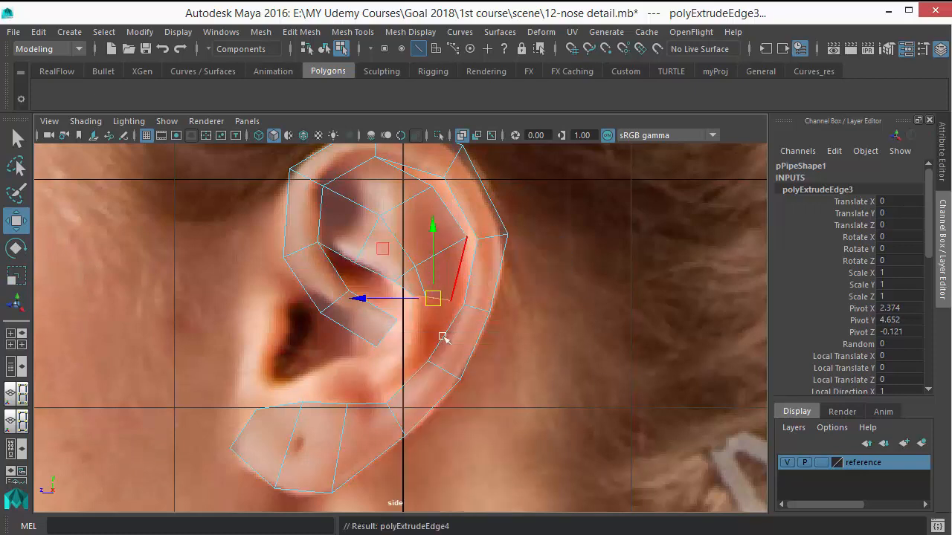
{"action": "left_click_drag", "start_coordinate": [433, 298], "coordinate": [411, 348]}
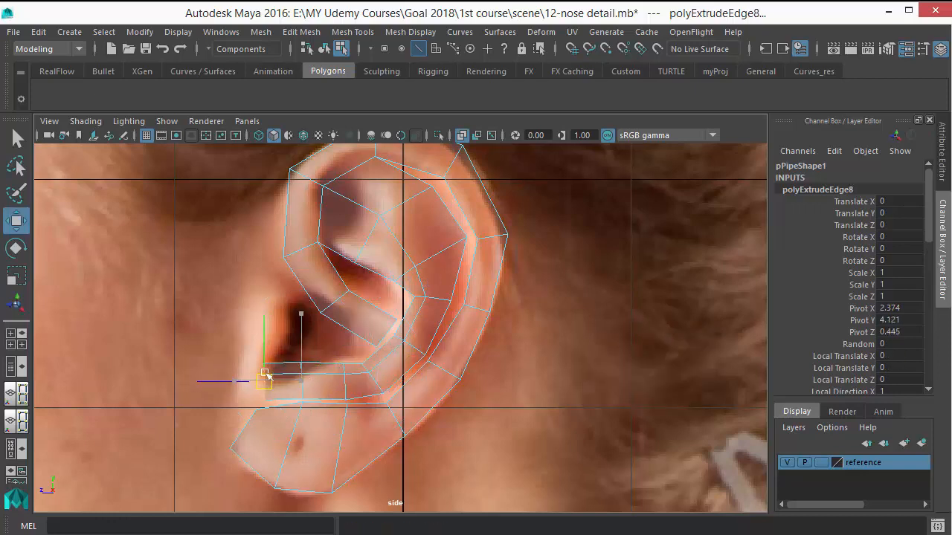
{"action": "left_click", "coordinate": [16, 247]}
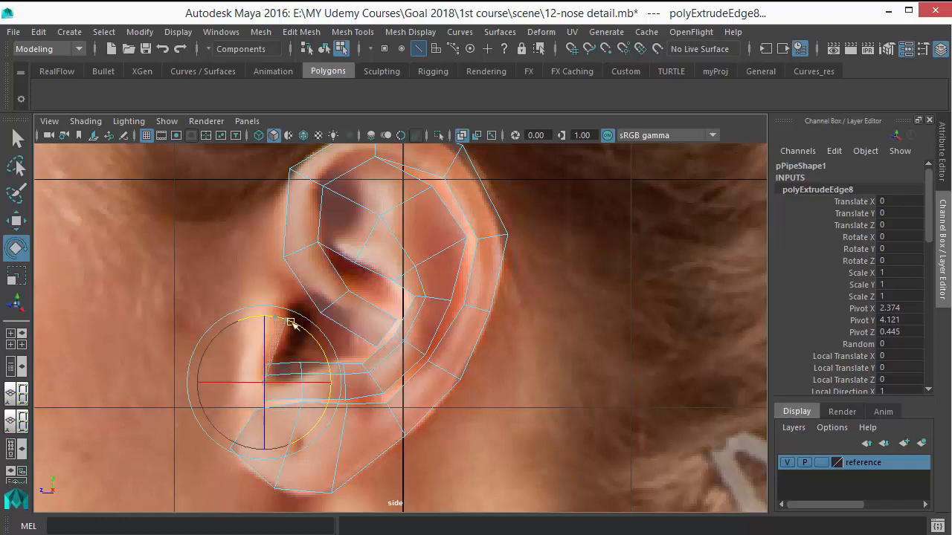
{"action": "left_click_drag", "start_coordinate": [290, 323], "coordinate": [271, 386]}
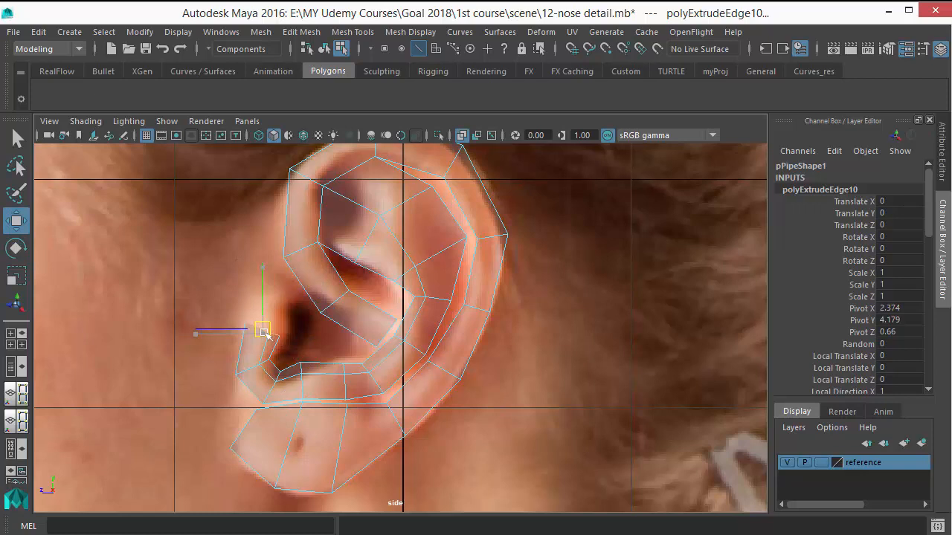
{"action": "left_click_drag", "start_coordinate": [264, 329], "coordinate": [276, 329]}
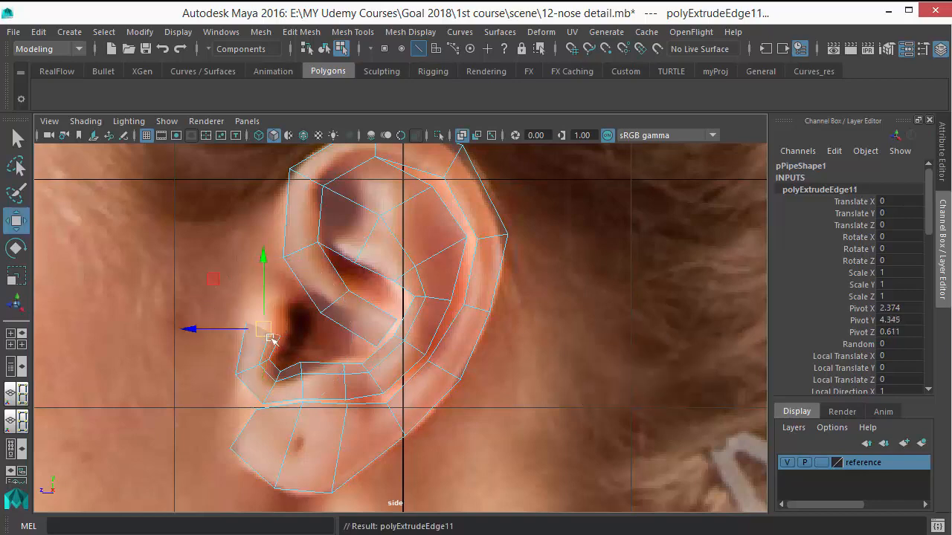
{"action": "left_click_drag", "start_coordinate": [266, 332], "coordinate": [267, 291]}
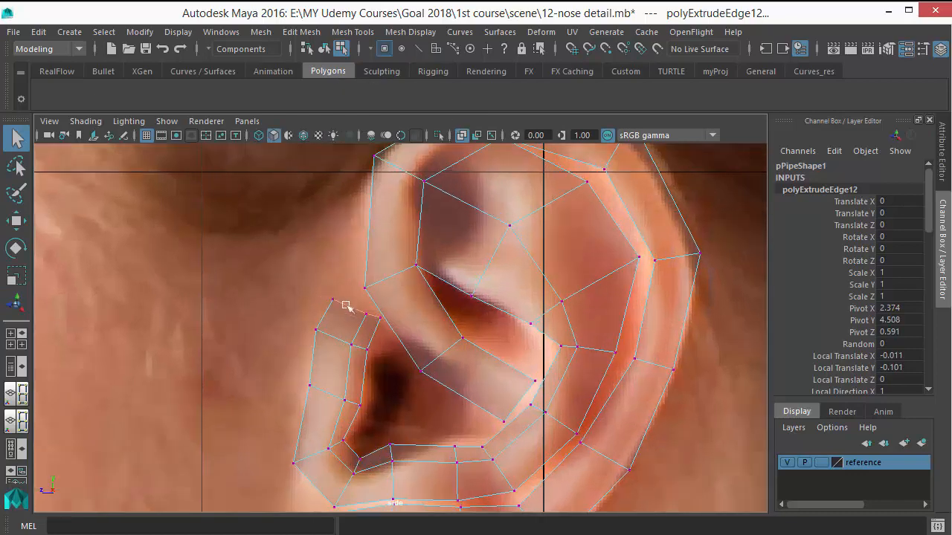
{"action": "left_click", "coordinate": [349, 287]}
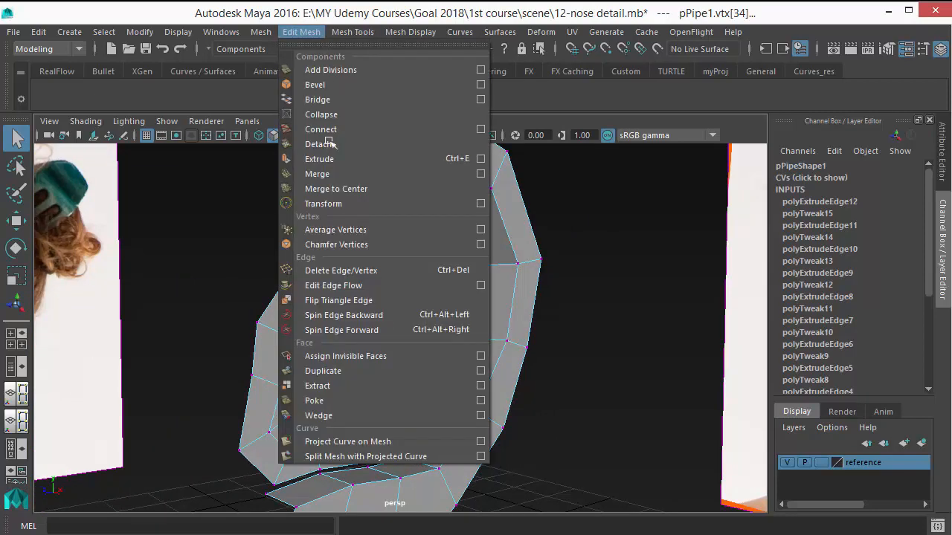
Merge the ridge strip's overlapping end vertices and orbit to check the join
{"action": "left_click", "coordinate": [317, 174]}
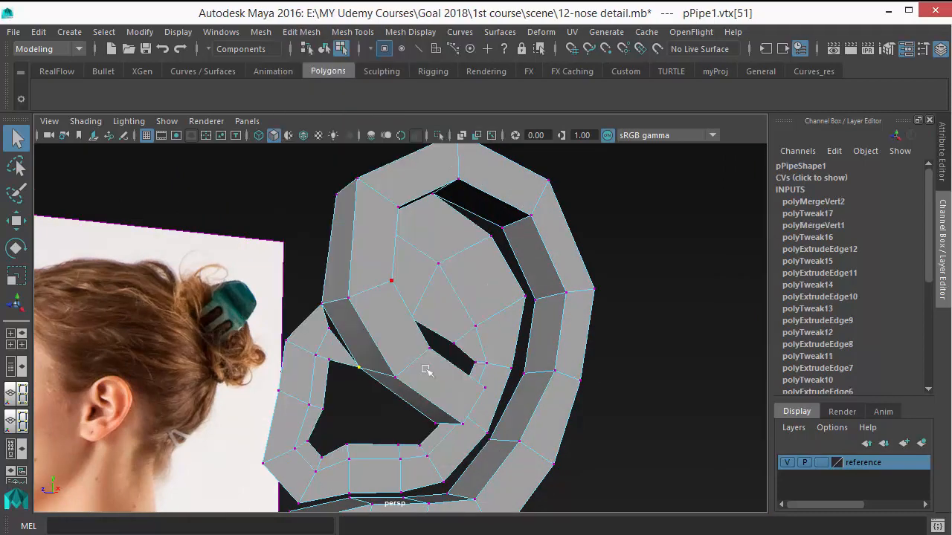
{"action": "left_click_drag", "start_coordinate": [428, 370], "coordinate": [339, 347]}
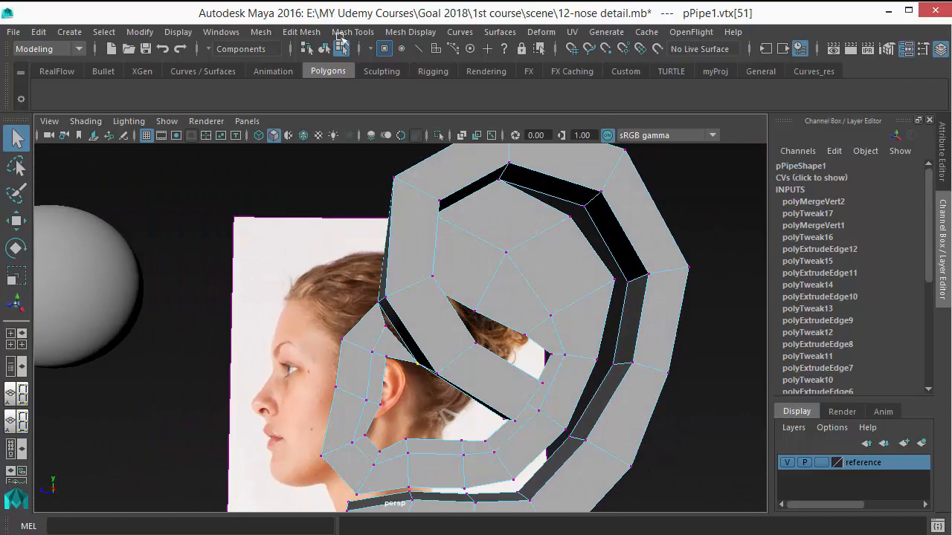
{"action": "left_click", "coordinate": [353, 32]}
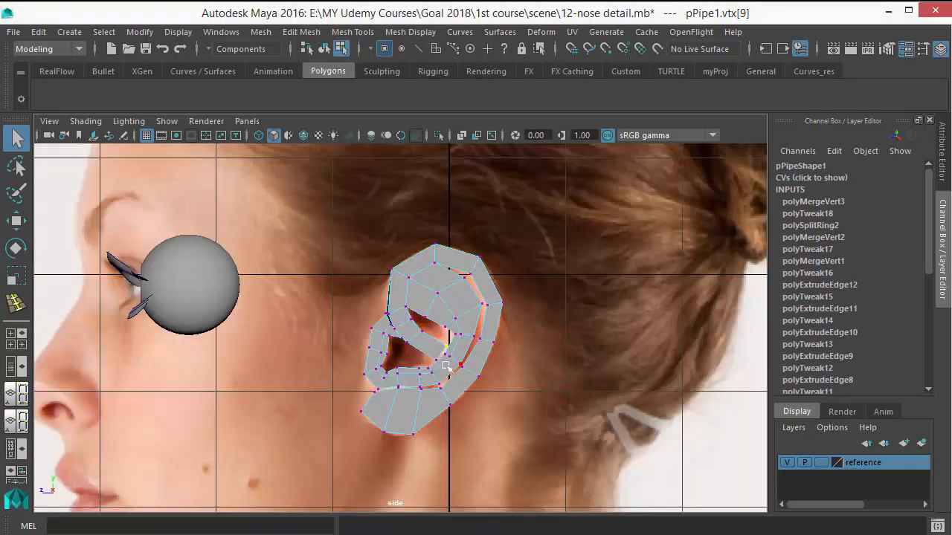
Move inner-ear vertices into place in the perspective view
{"action": "key", "text": "4"}
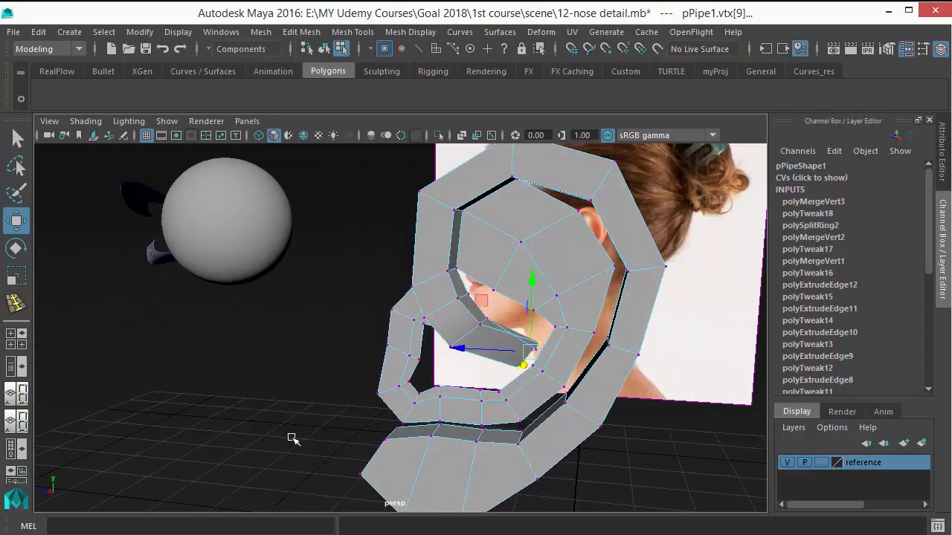
{"action": "left_click_drag", "start_coordinate": [293, 439], "coordinate": [422, 273]}
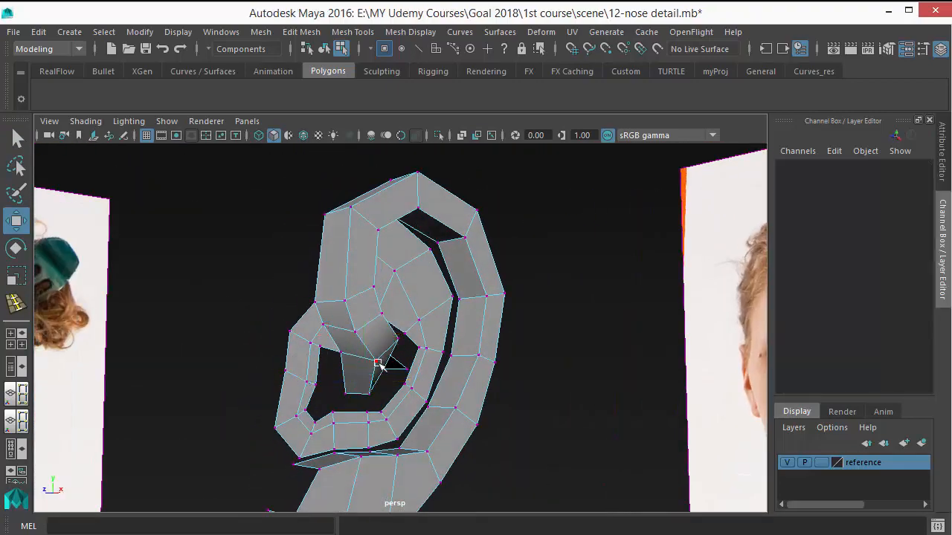
{"action": "left_click", "coordinate": [380, 364]}
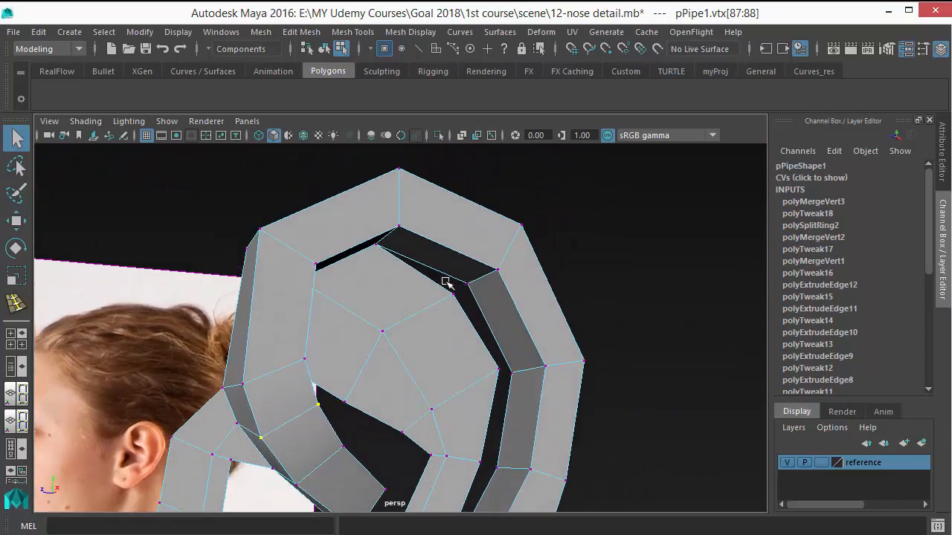
Weld three loose inner-ridge vertices onto neighbouring rim vertices with Target Weld
{"action": "right_click", "coordinate": [446, 283]}
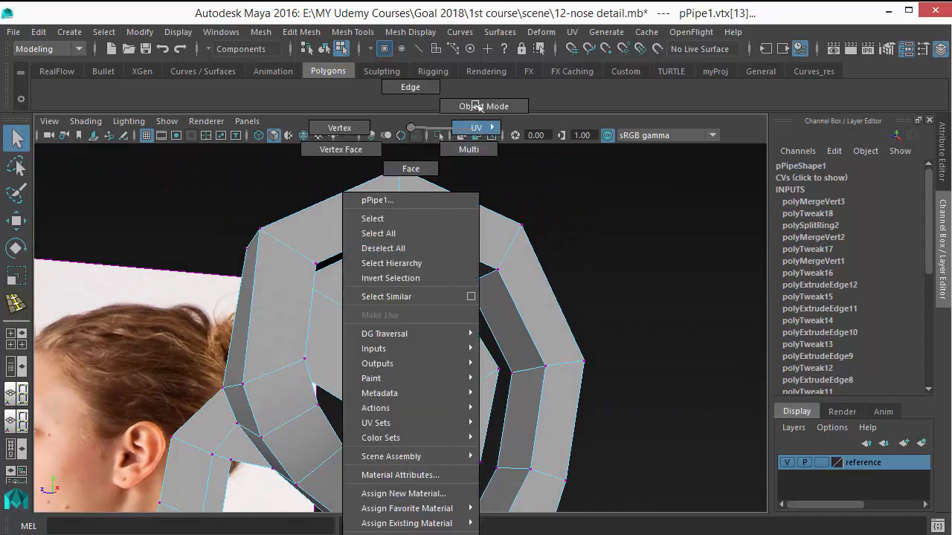
{"action": "left_click", "coordinate": [484, 105]}
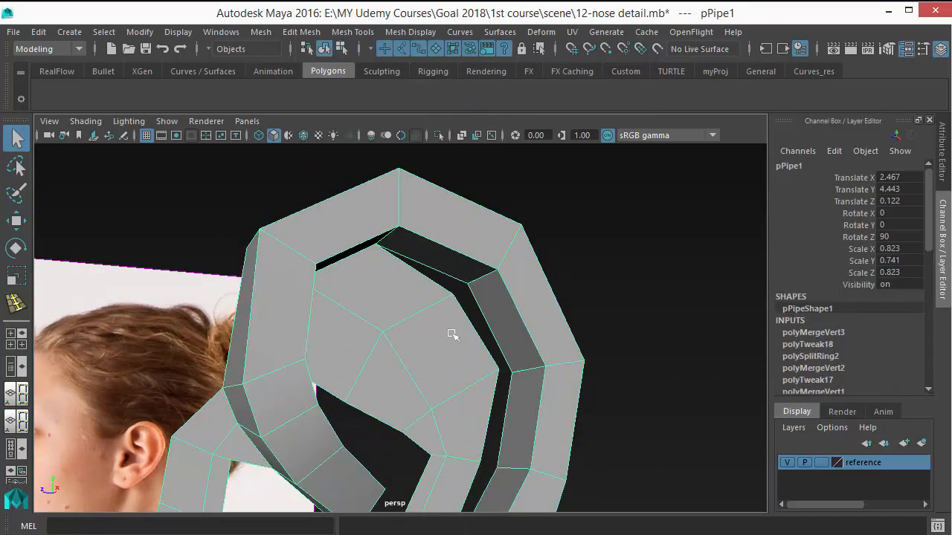
{"action": "left_click", "coordinate": [353, 31]}
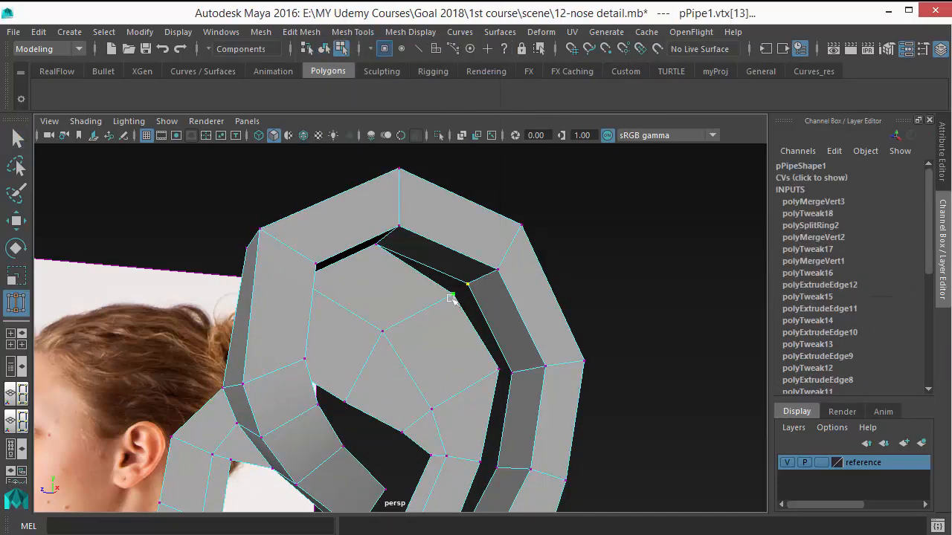
{"action": "left_click", "coordinate": [449, 300]}
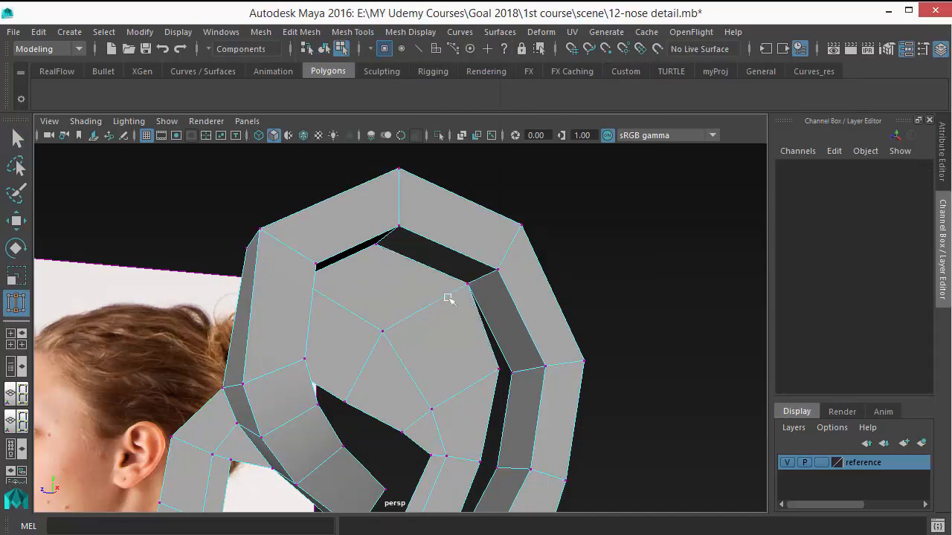
{"action": "left_click_drag", "start_coordinate": [446, 297], "coordinate": [453, 301]}
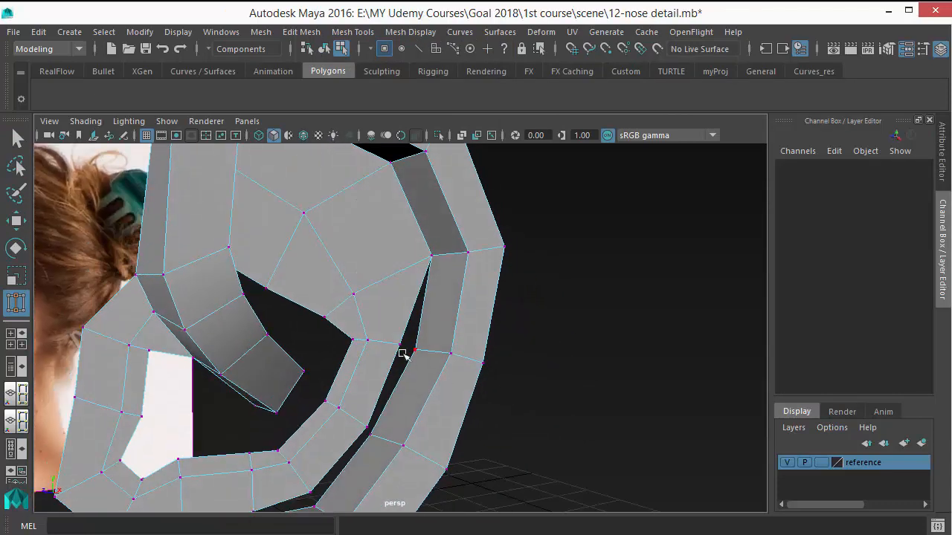
{"action": "left_click_drag", "start_coordinate": [402, 353], "coordinate": [424, 329]}
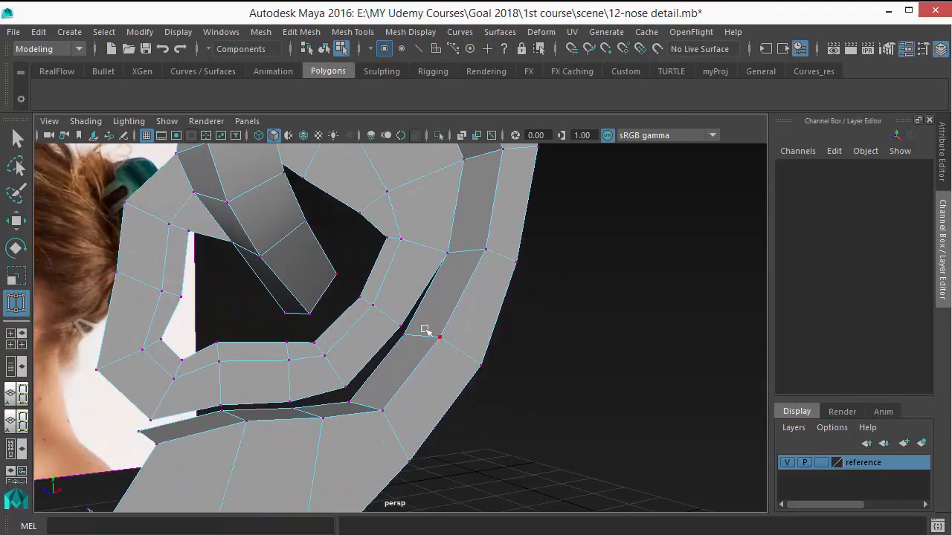
{"action": "left_click_drag", "start_coordinate": [424, 331], "coordinate": [360, 357]}
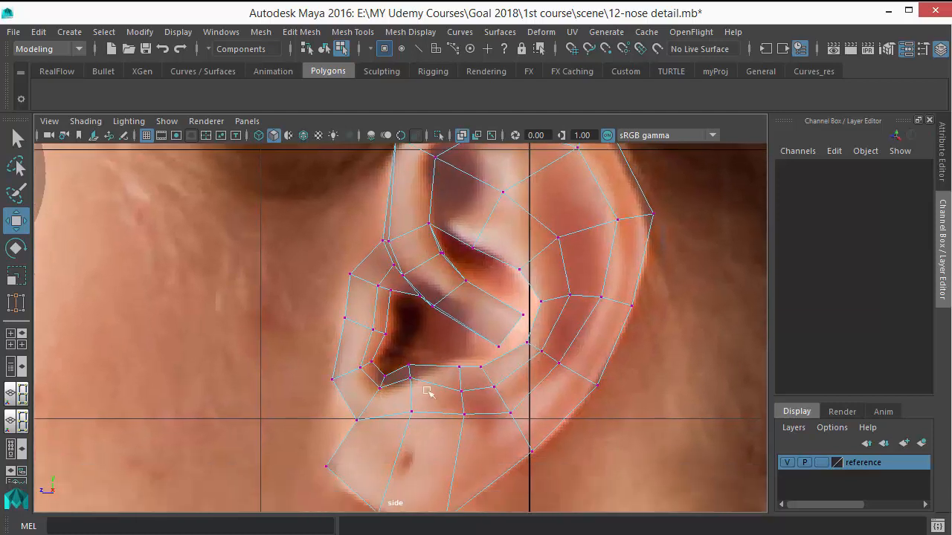
Extrude the inner ridge edges and push the new strip inward toward the canal
{"action": "left_click", "coordinate": [411, 393]}
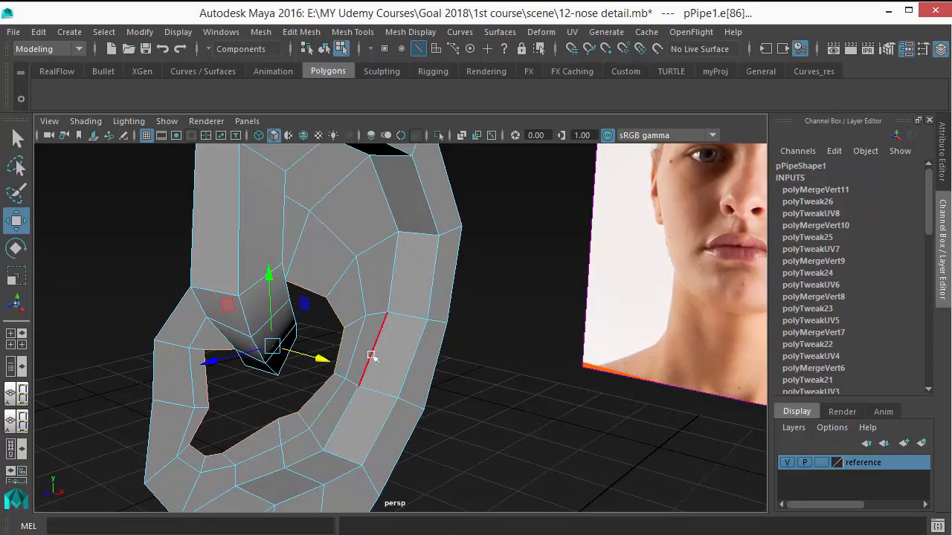
{"action": "right_click", "coordinate": [361, 297]}
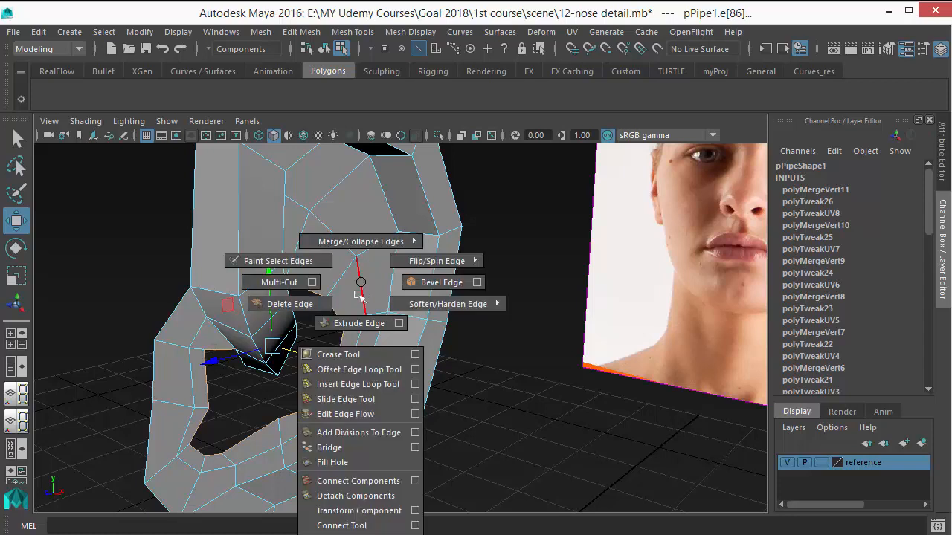
{"action": "left_click", "coordinate": [359, 322]}
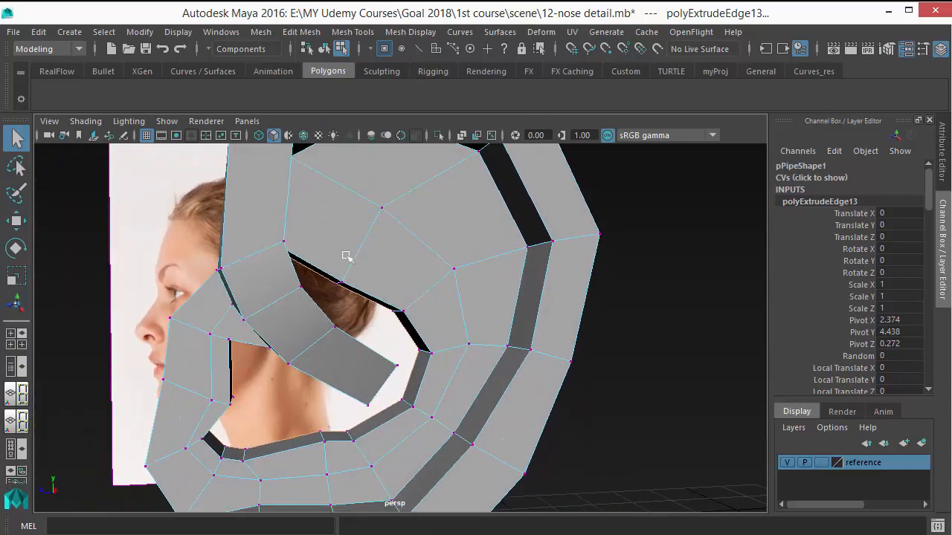
{"action": "left_click_drag", "start_coordinate": [346, 257], "coordinate": [387, 304]}
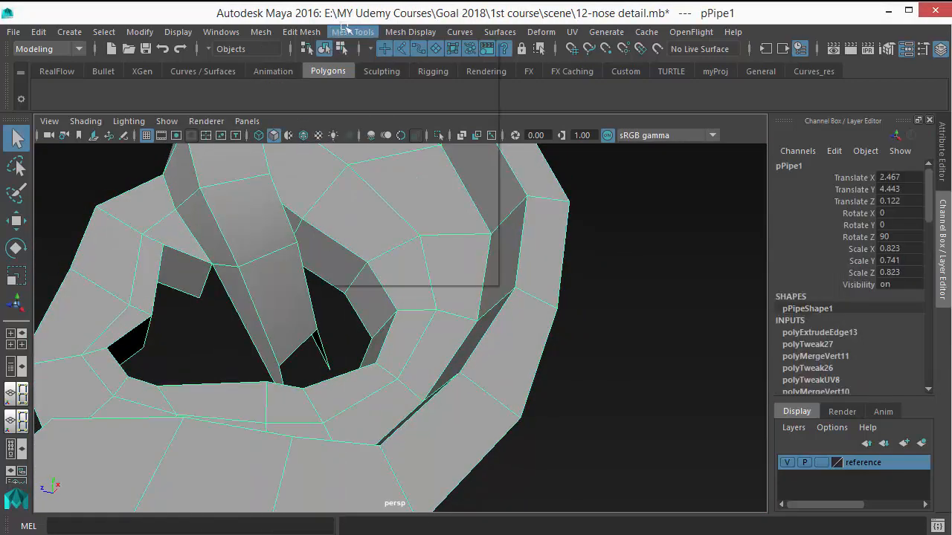
Append faces across the two gaps beside the inner canal strip, orbiting to inspect them
{"action": "left_click", "coordinate": [353, 31]}
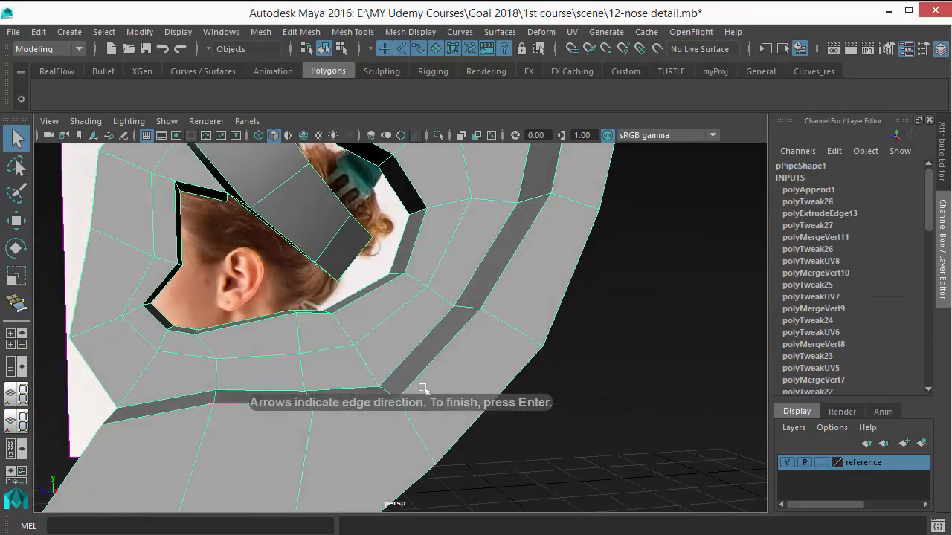
{"action": "left_click_drag", "start_coordinate": [424, 389], "coordinate": [342, 290]}
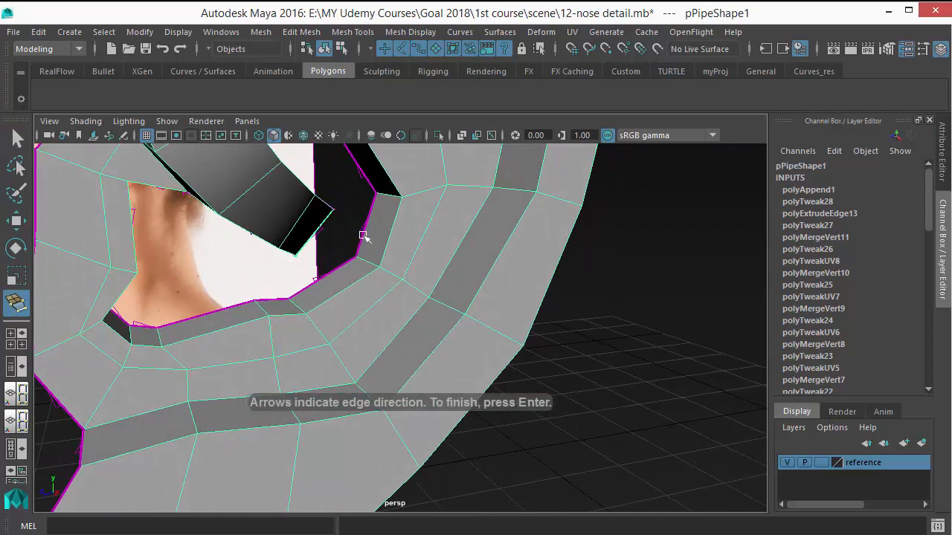
{"action": "left_click_drag", "start_coordinate": [365, 238], "coordinate": [398, 289]}
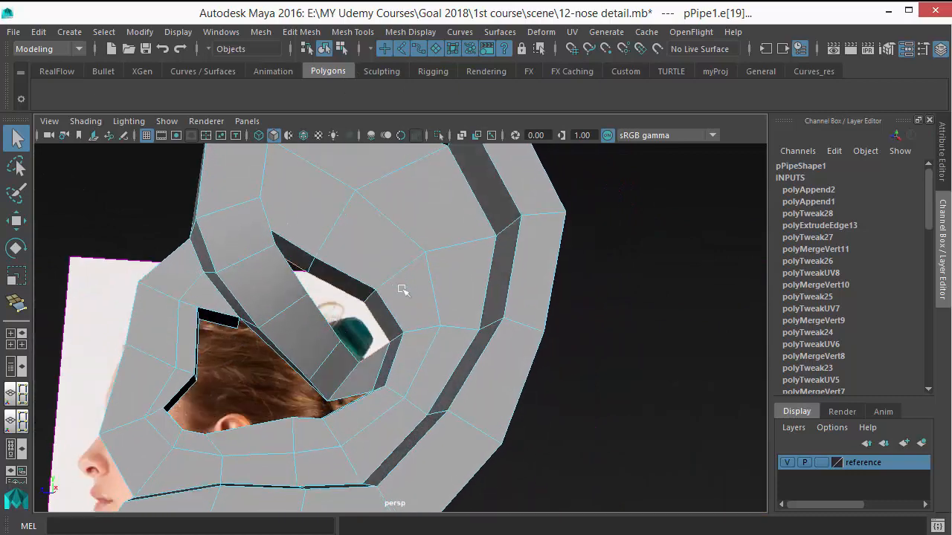
Cap the open hole in the inner ridge with Fill Hole
{"action": "left_click", "coordinate": [260, 32]}
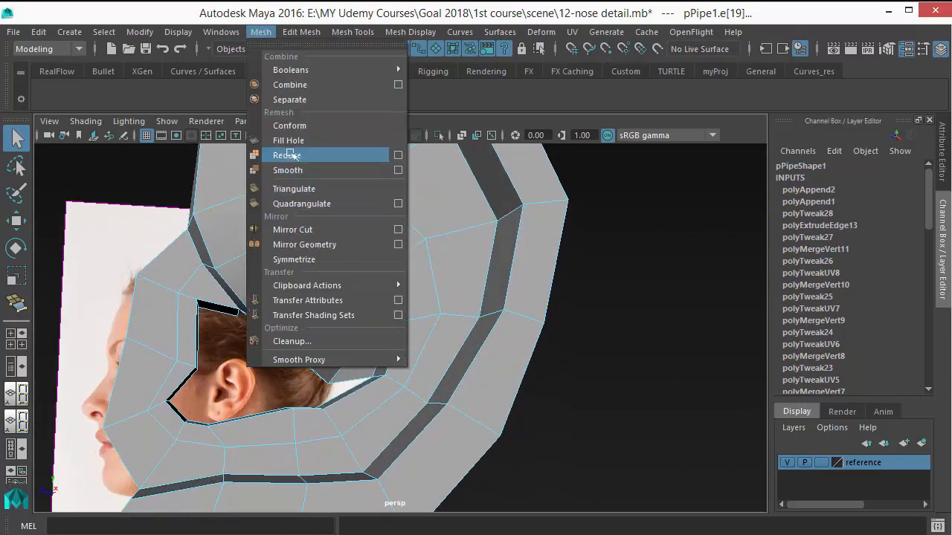
{"action": "left_click", "coordinate": [289, 141]}
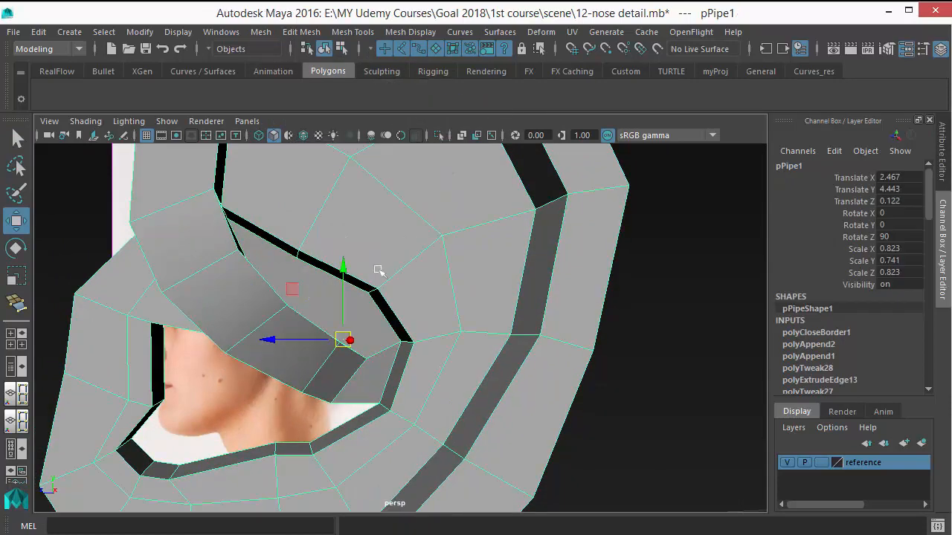
{"action": "left_click", "coordinate": [352, 31]}
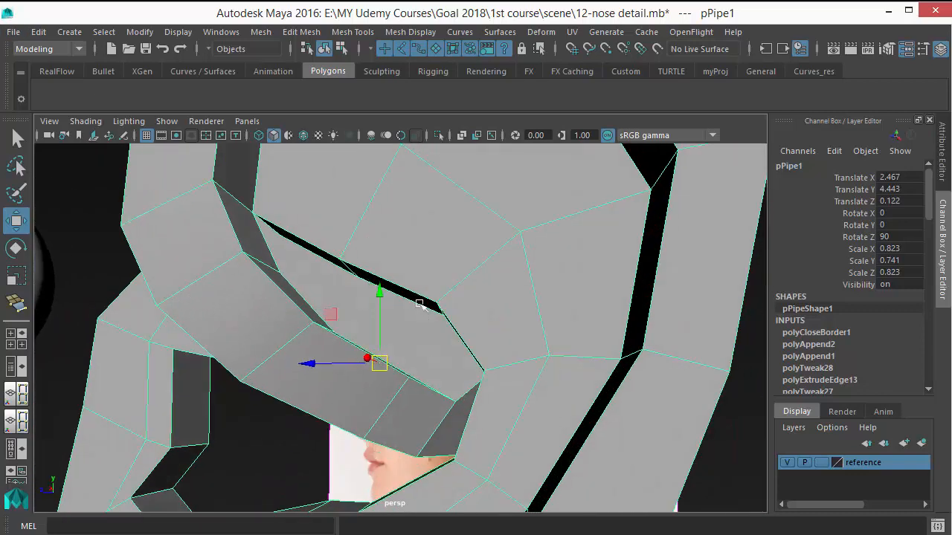
Start the Multi-Cut tool on the filled face and orbit the smoothed ear to check the ridge
{"action": "left_click", "coordinate": [352, 32]}
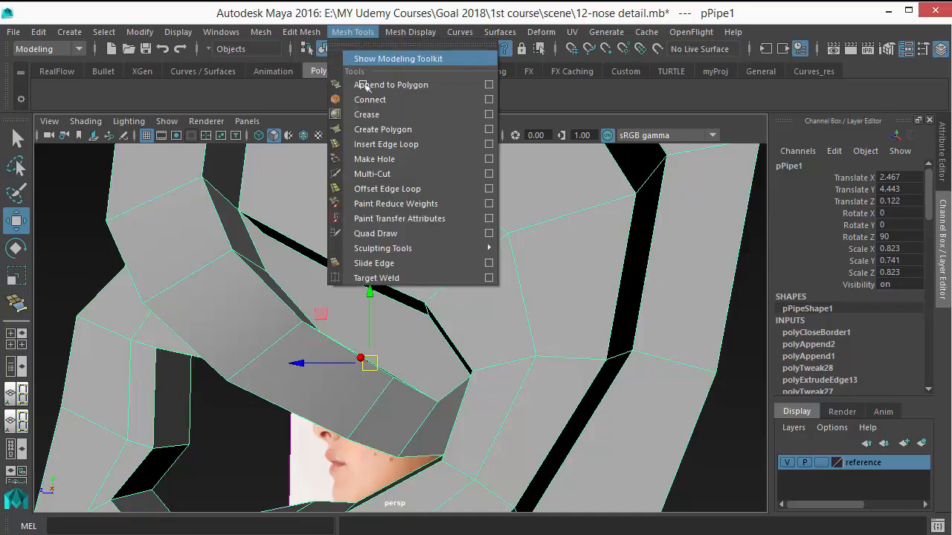
{"action": "mouse_move", "coordinate": [383, 128]}
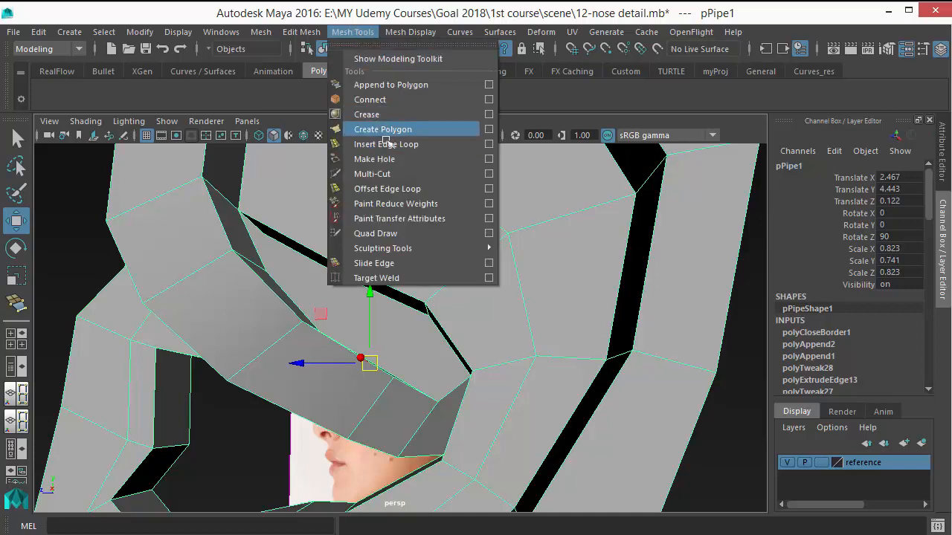
{"action": "left_click", "coordinate": [382, 129]}
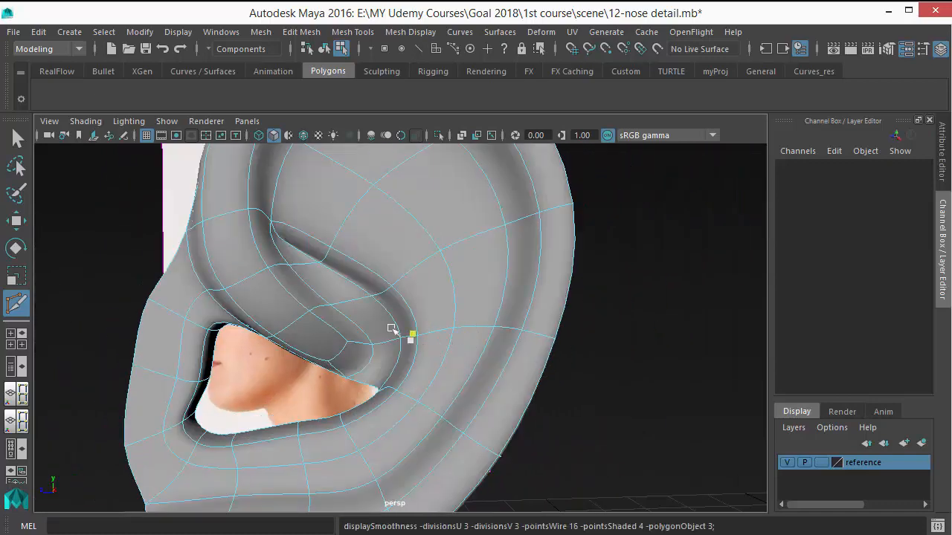
{"action": "left_click_drag", "start_coordinate": [393, 330], "coordinate": [299, 303]}
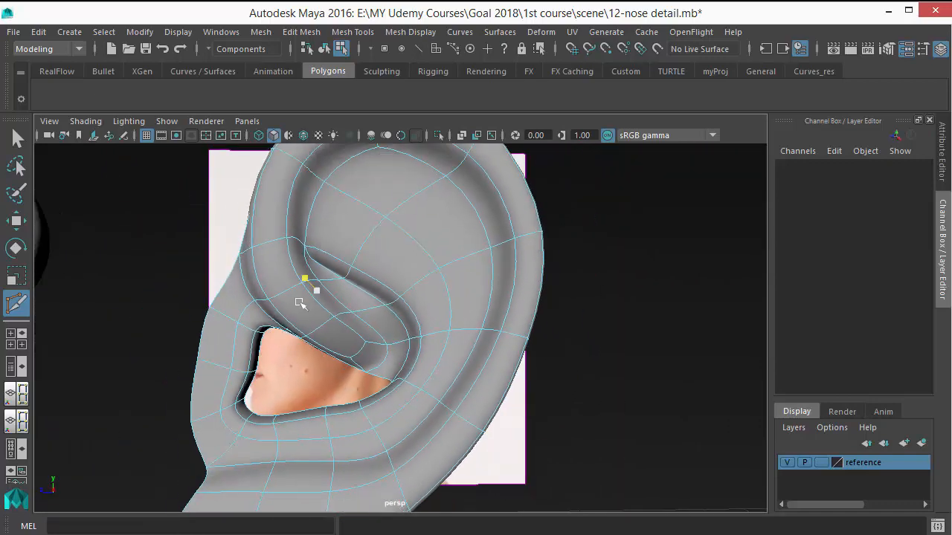
{"action": "left_click_drag", "start_coordinate": [334, 298], "coordinate": [446, 330]}
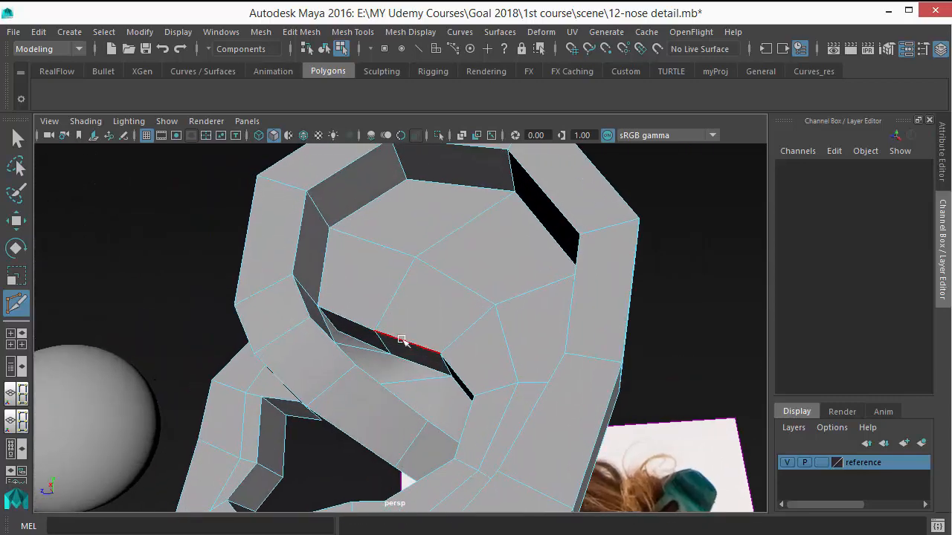
Switch the selectable mesh component types from the right-click marking menu
{"action": "right_click", "coordinate": [401, 342]}
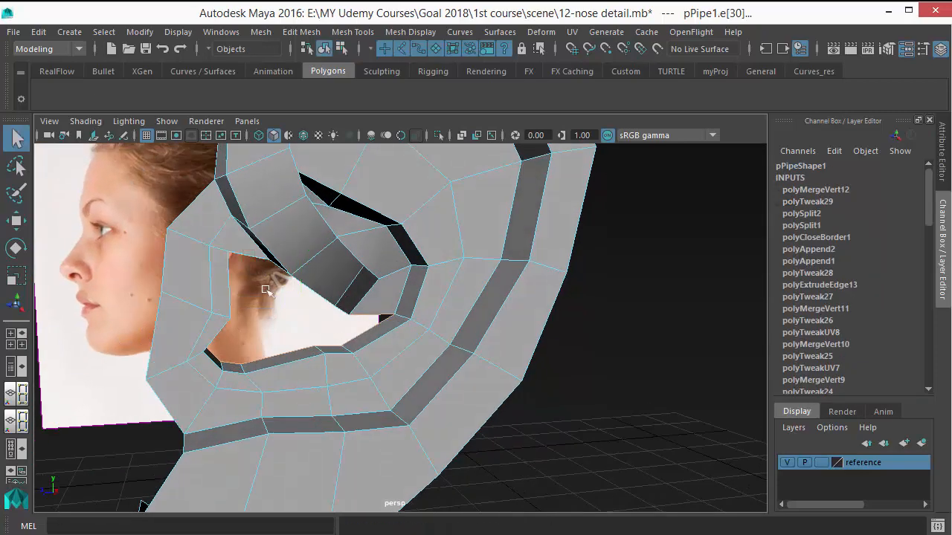
{"action": "right_click", "coordinate": [267, 290]}
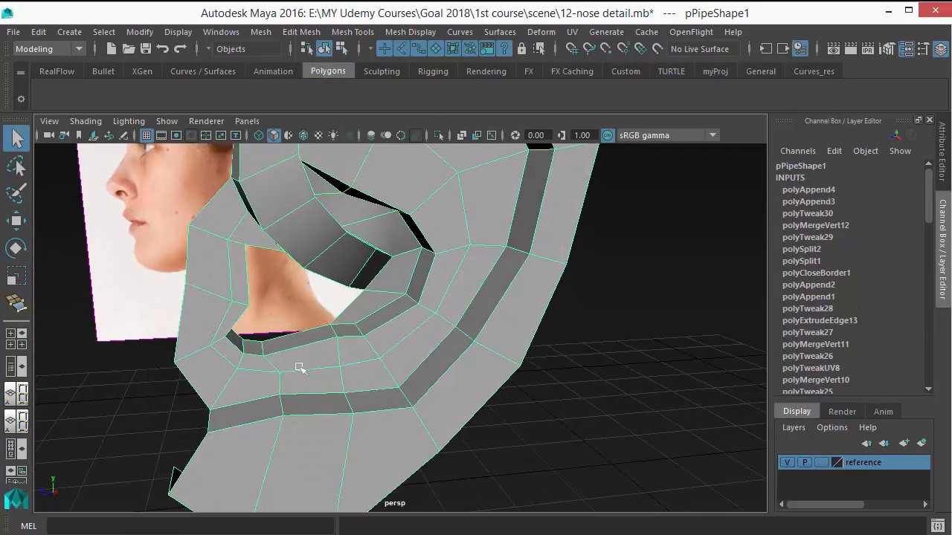
Extrude the ear canal border edges, checking them in side view as wireframe over the photo
{"action": "right_click", "coordinate": [349, 219]}
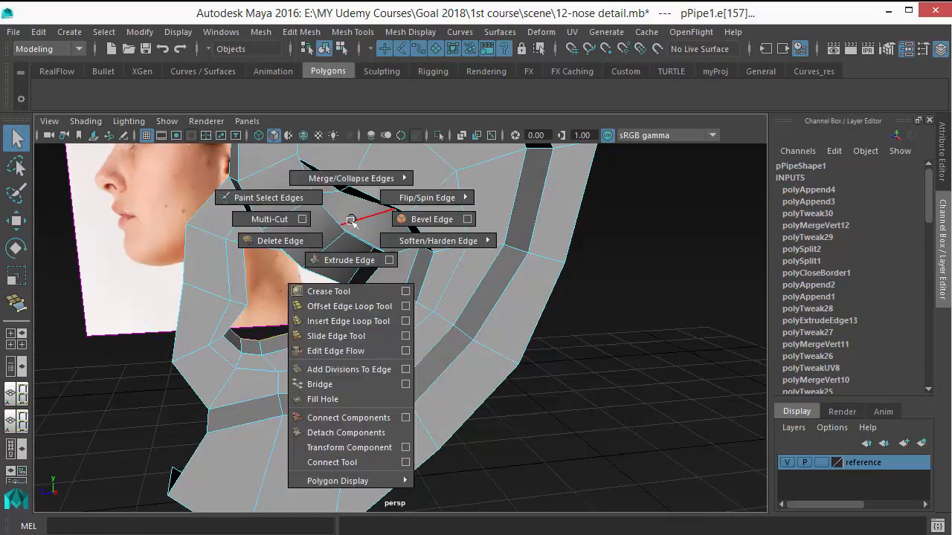
{"action": "left_click", "coordinate": [349, 259]}
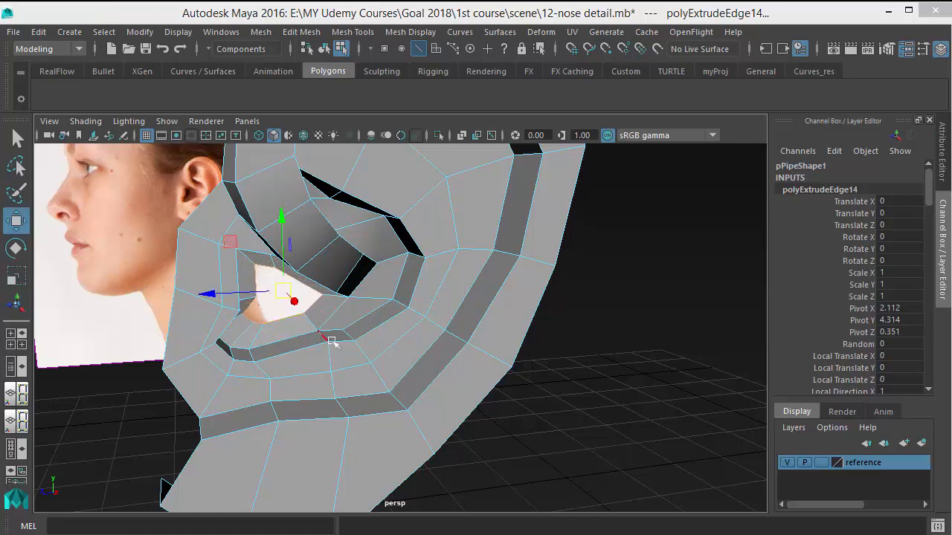
{"action": "key", "text": "4"}
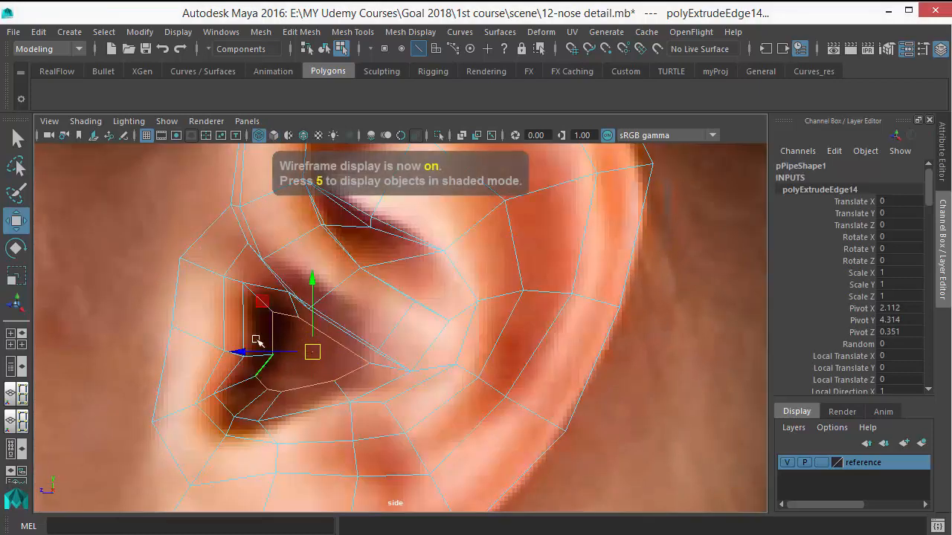
{"action": "key", "text": "5"}
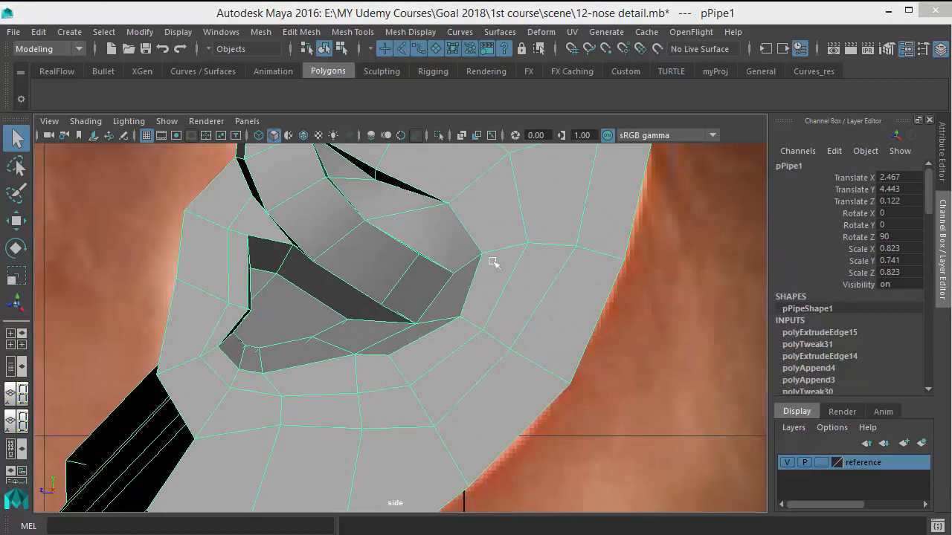
Move the canal vertices outward in front view against the photo, then deselect the ear
{"action": "right_click", "coordinate": [491, 262]}
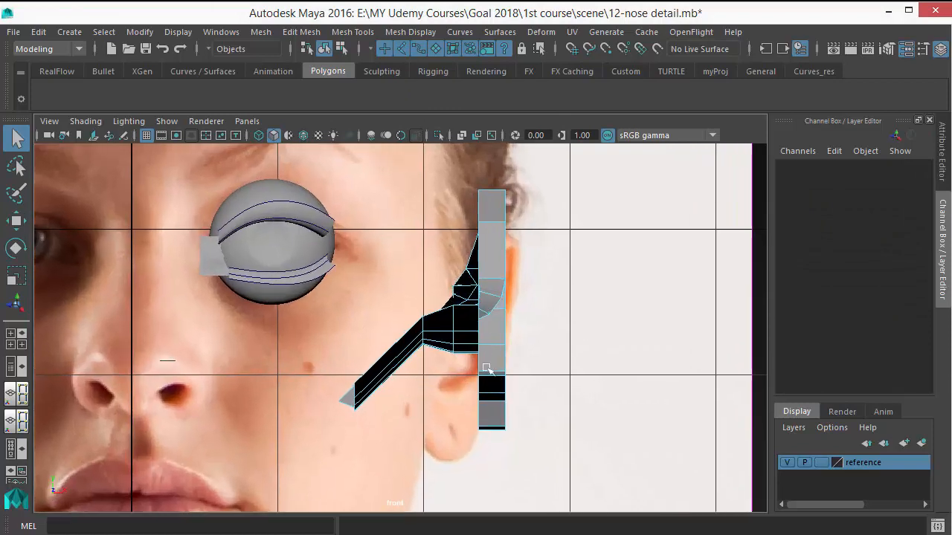
{"action": "key", "text": "4"}
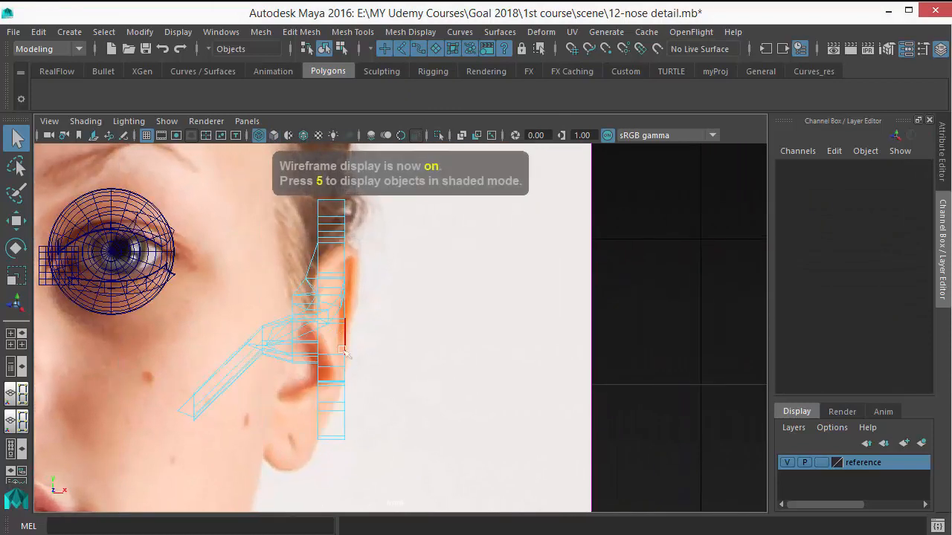
{"action": "key", "text": "5"}
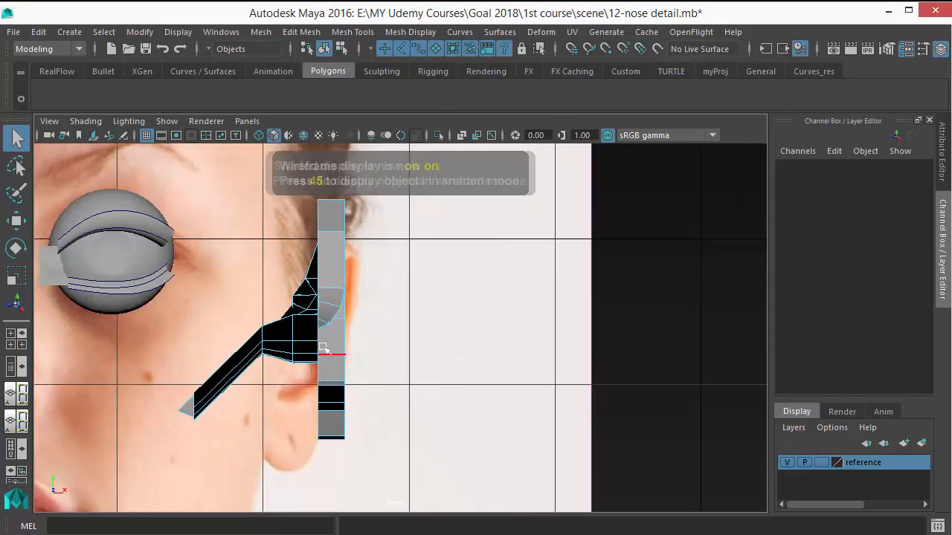
{"action": "key", "text": "5"}
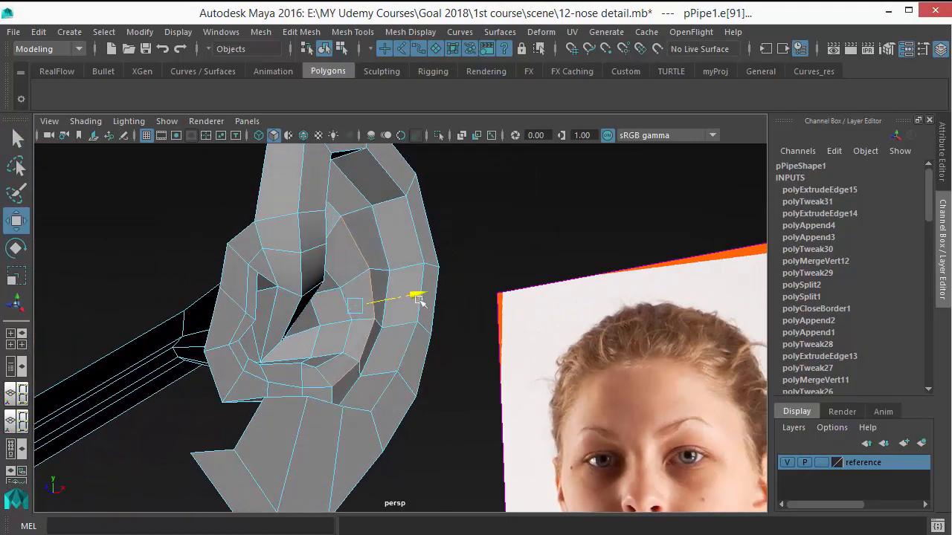
{"action": "left_click_drag", "start_coordinate": [417, 298], "coordinate": [350, 398]}
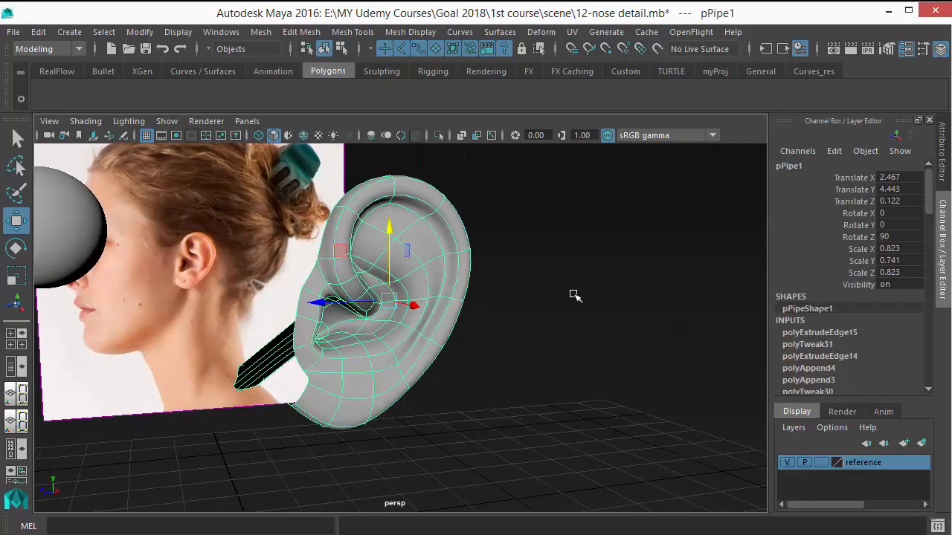
{"action": "left_click", "coordinate": [529, 350]}
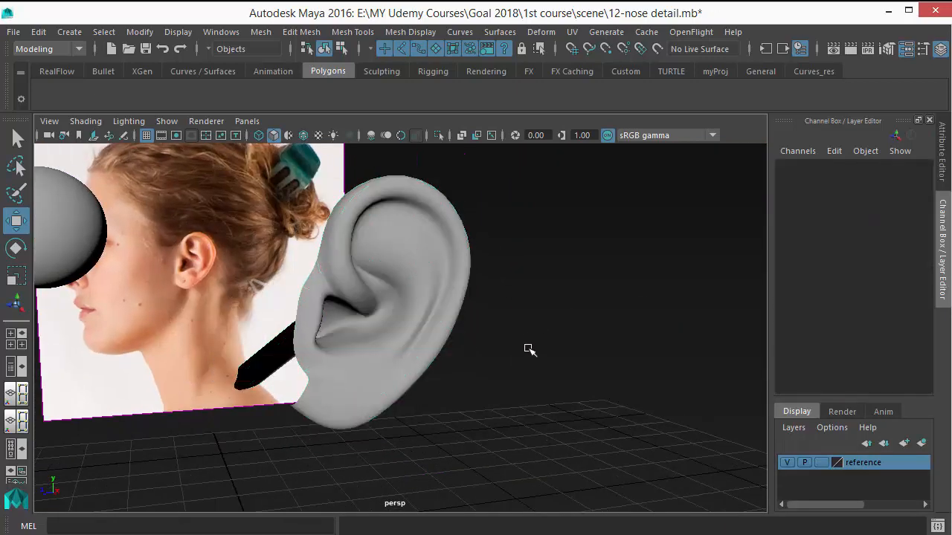